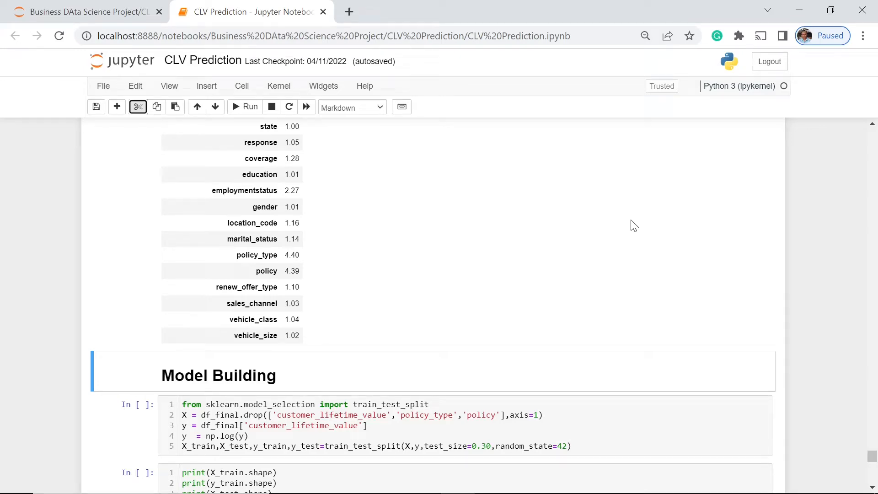
mouse_move(548, 240)
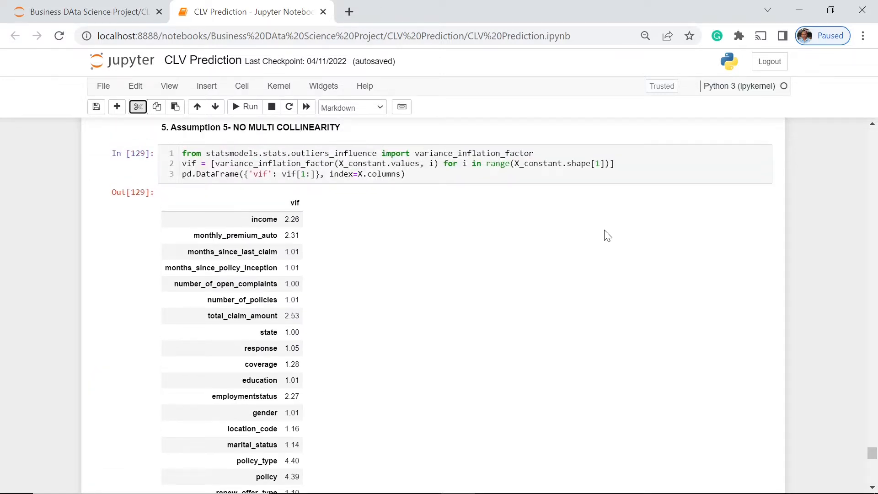
mouse_move(491, 248)
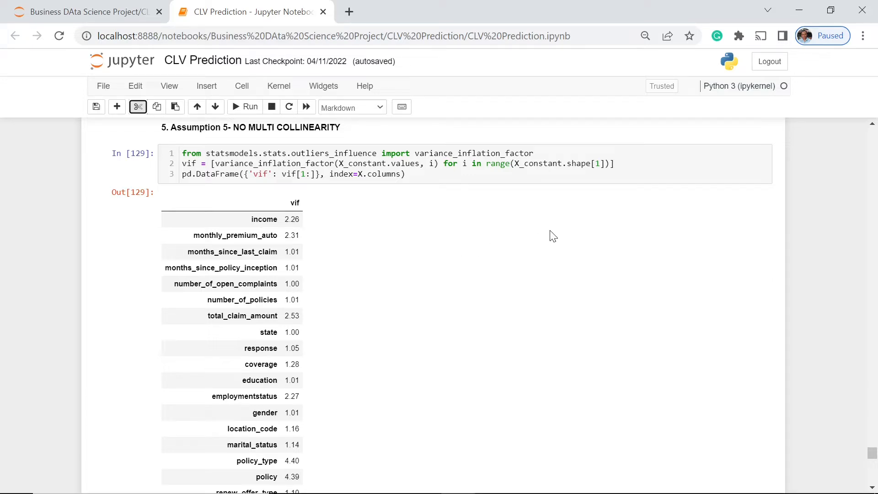
mouse_move(507, 235)
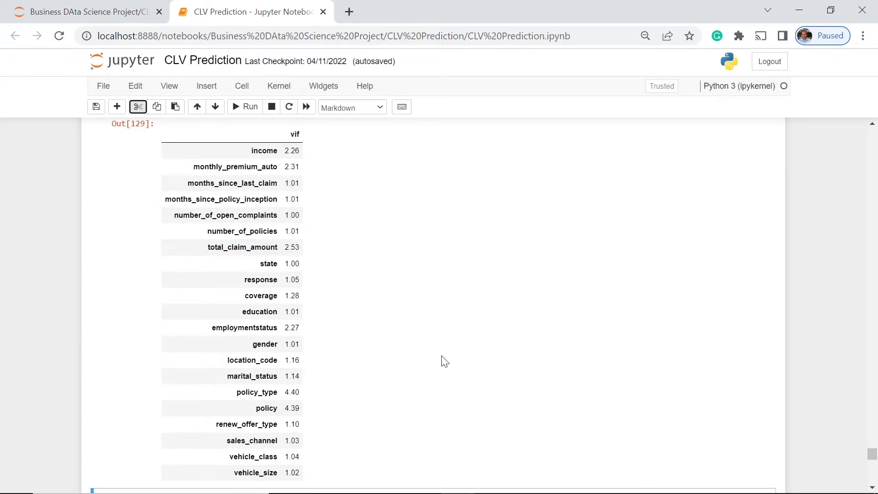
mouse_move(343, 399)
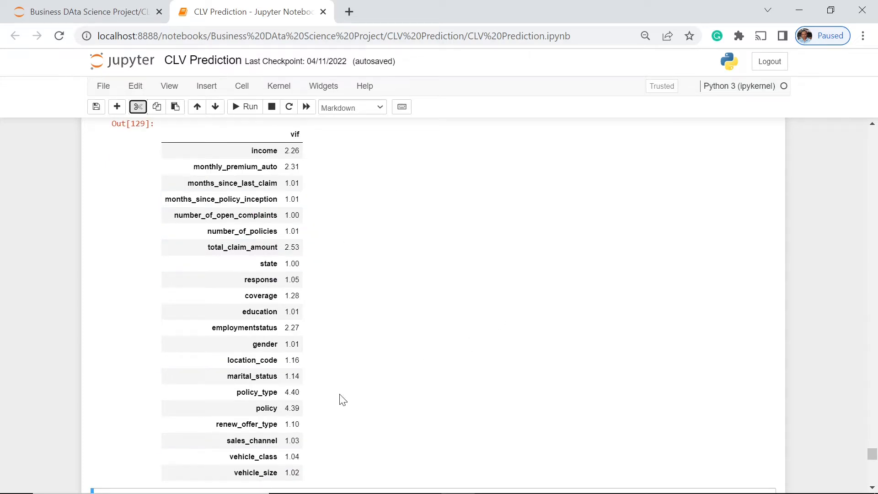
mouse_move(389, 413)
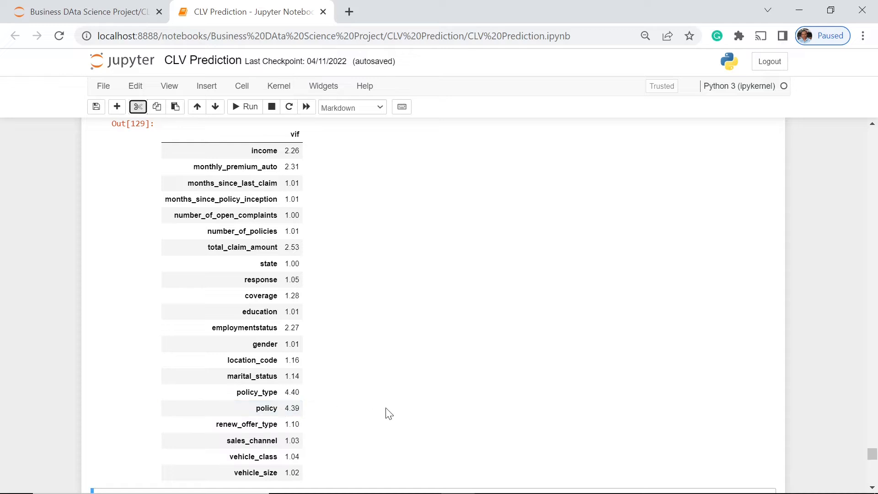
mouse_move(405, 400)
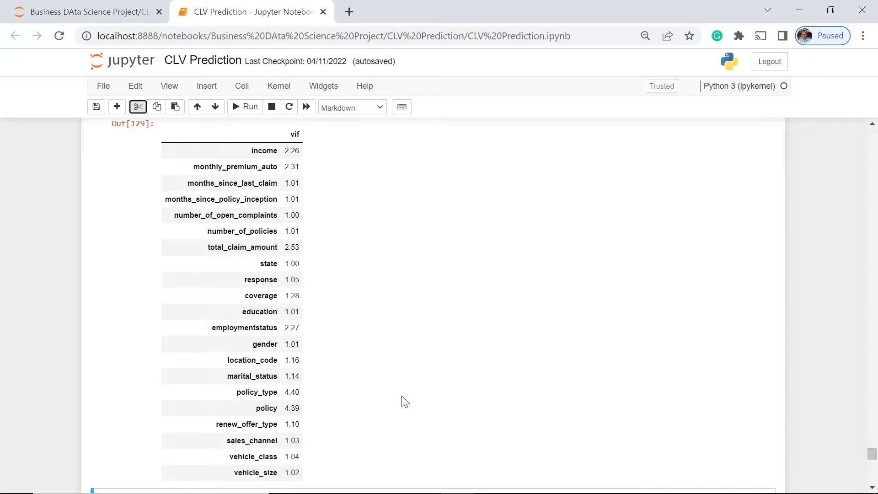
mouse_move(459, 287)
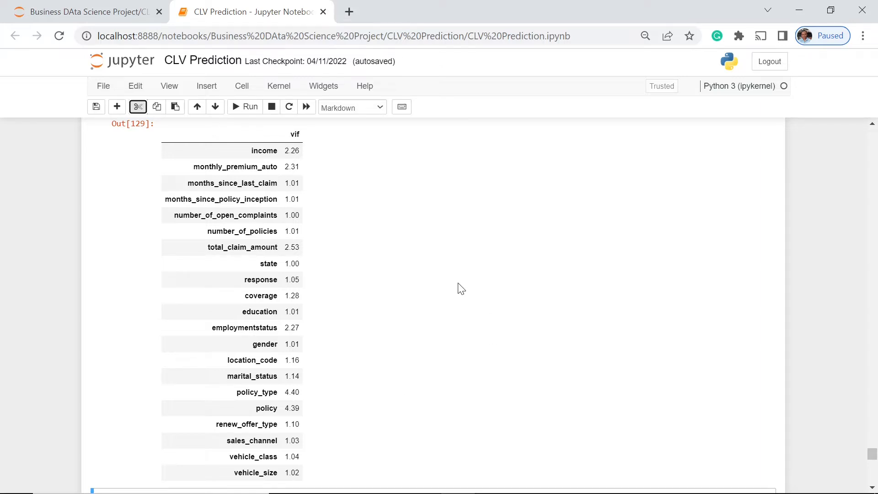
mouse_move(427, 285)
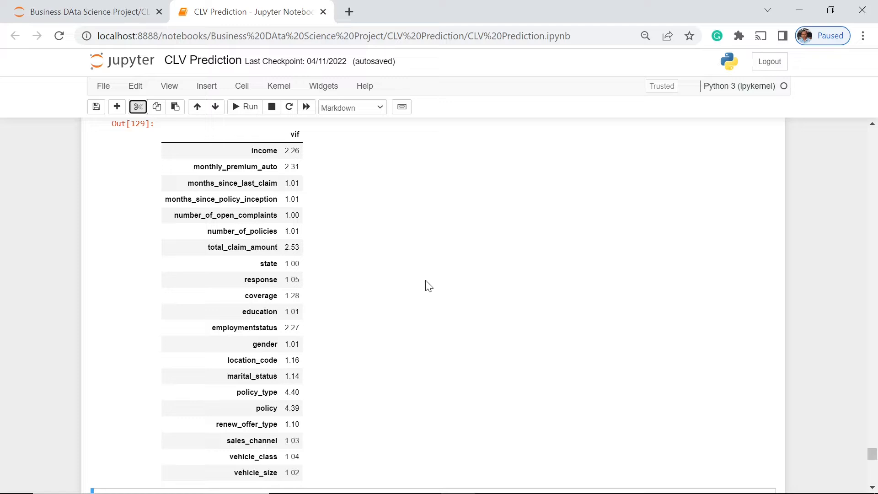
Scroll past the VIF table to the Model Building section.
scroll(down, 3)
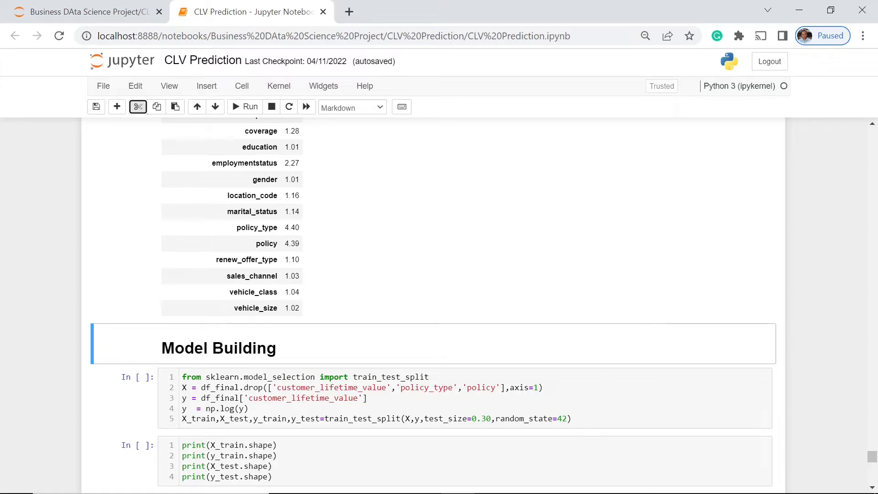
Run the train/test split and print shapes (5669, 19) and (2430, 19).
click(245, 107)
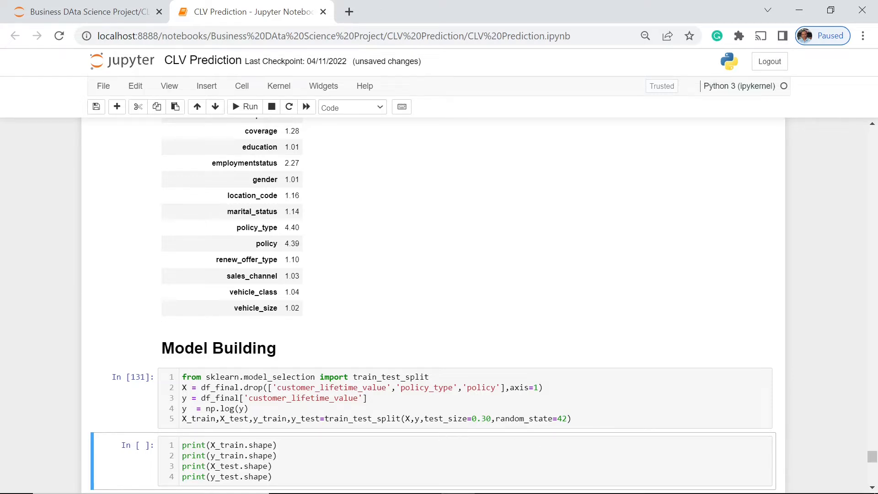
click(273, 476)
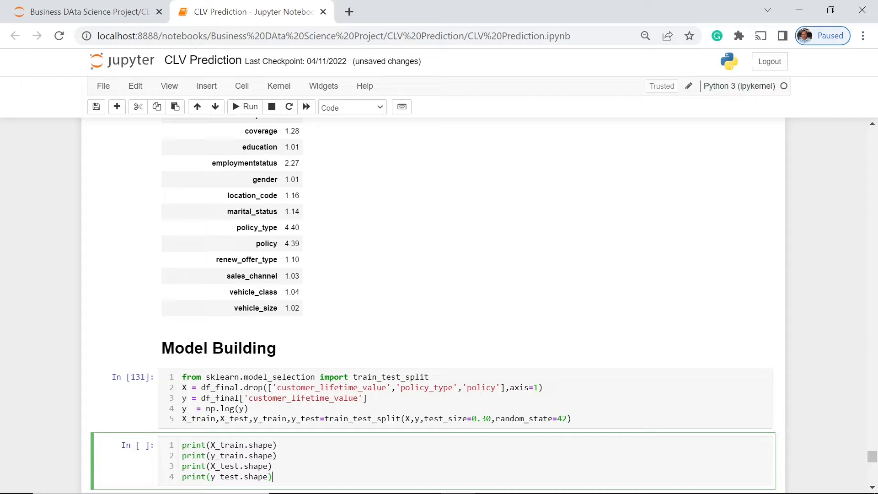
click(249, 107)
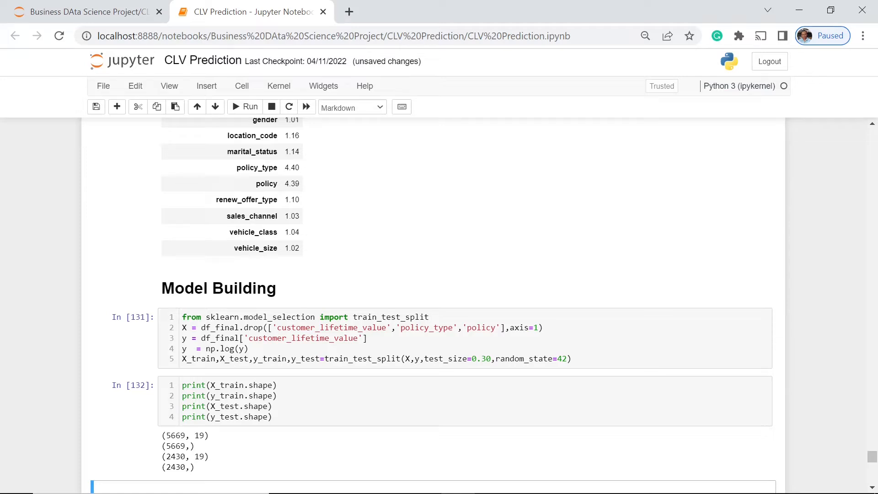
mouse_move(203, 435)
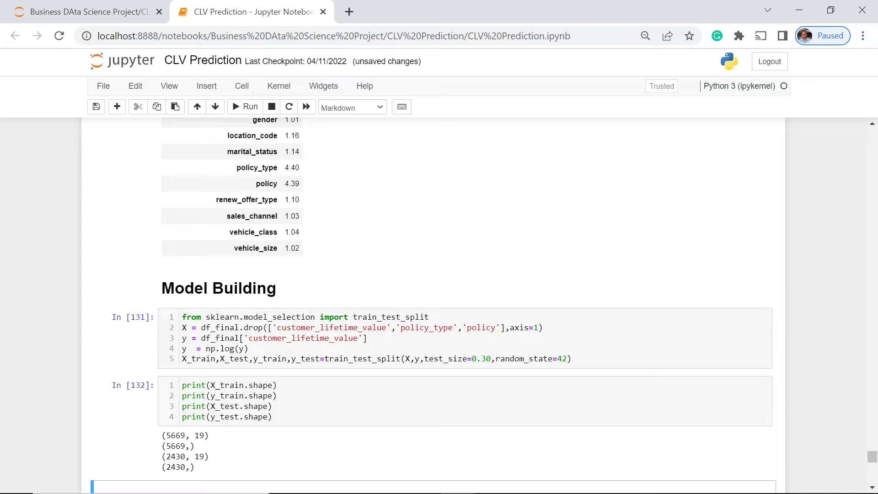
Import Ridge and Lasso and fit the ridge model, getting RMSE 0.576 and R-squared 0.240.
scroll(down, 3)
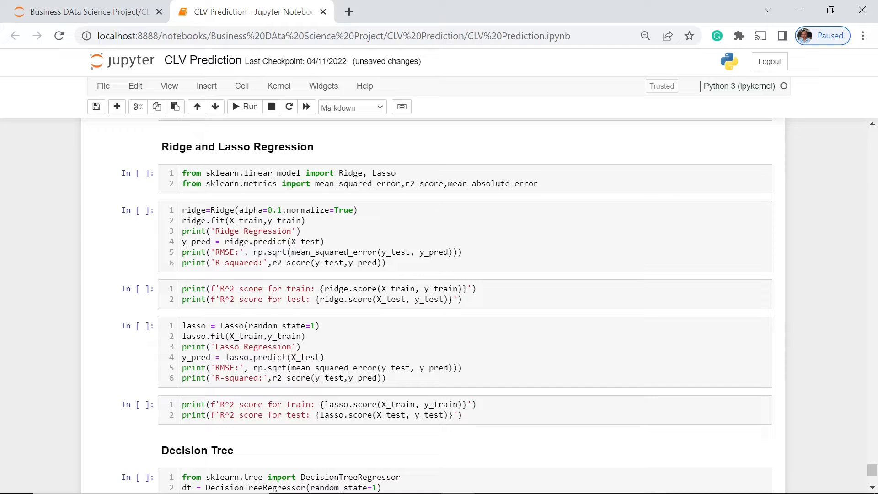
mouse_move(385, 200)
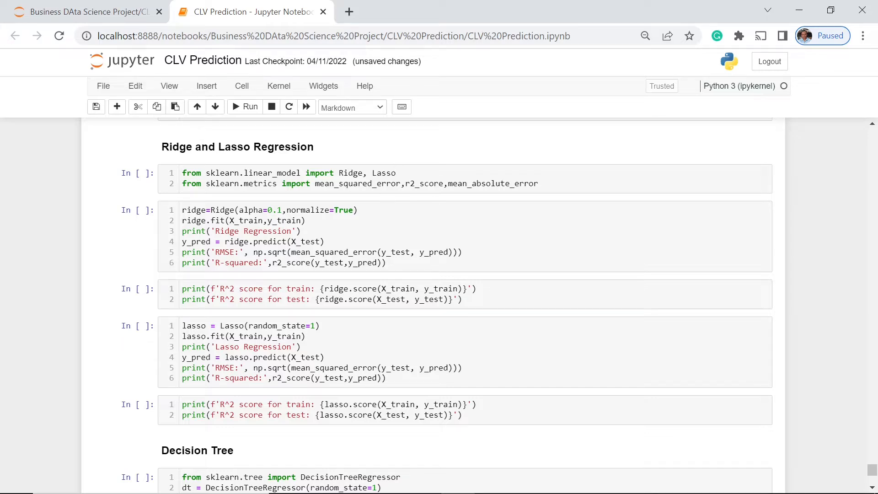
mouse_move(251, 199)
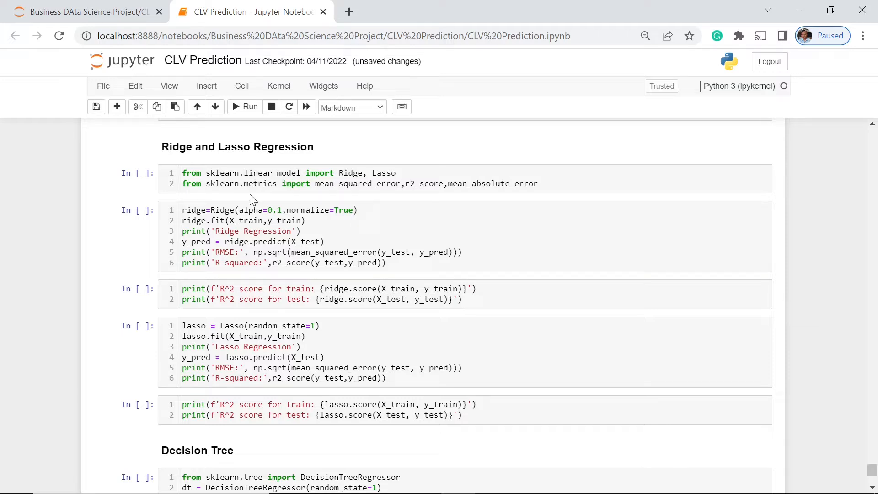
mouse_move(334, 199)
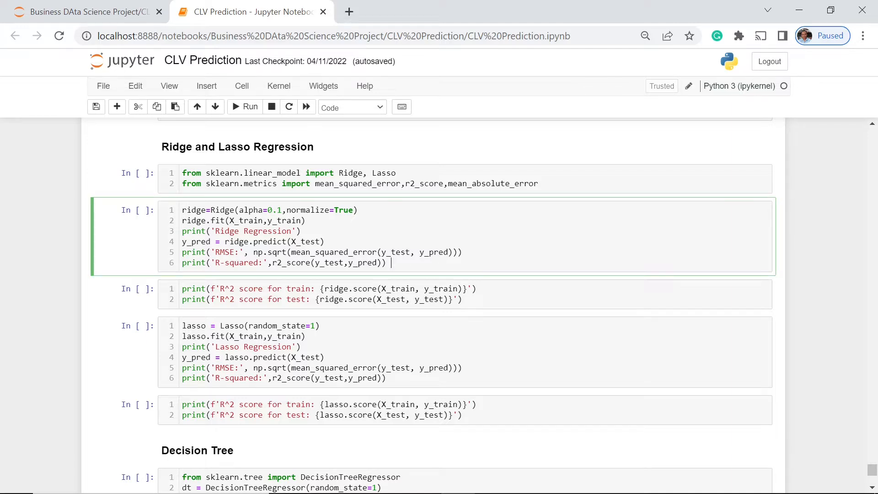
click(245, 107)
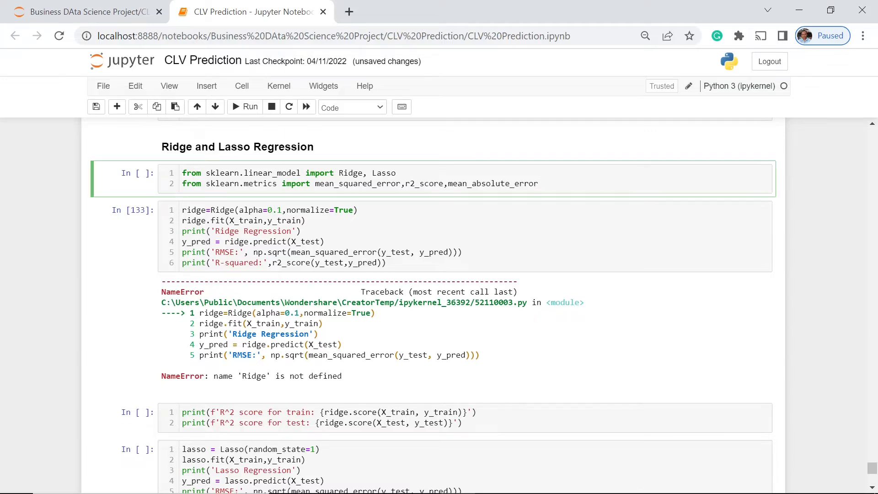
click(536, 184)
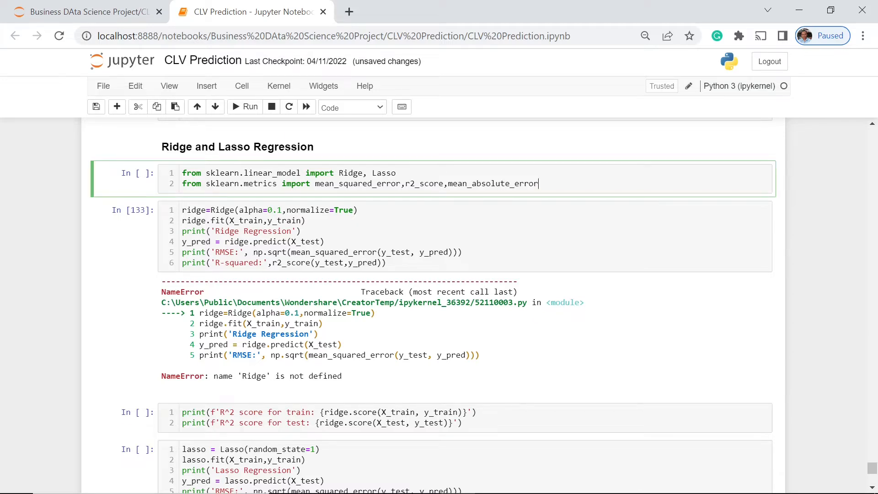
click(251, 107)
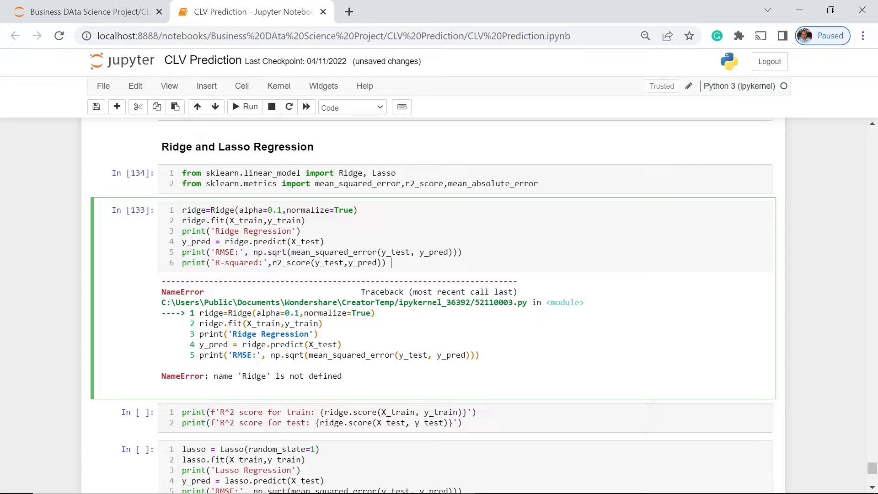
click(245, 107)
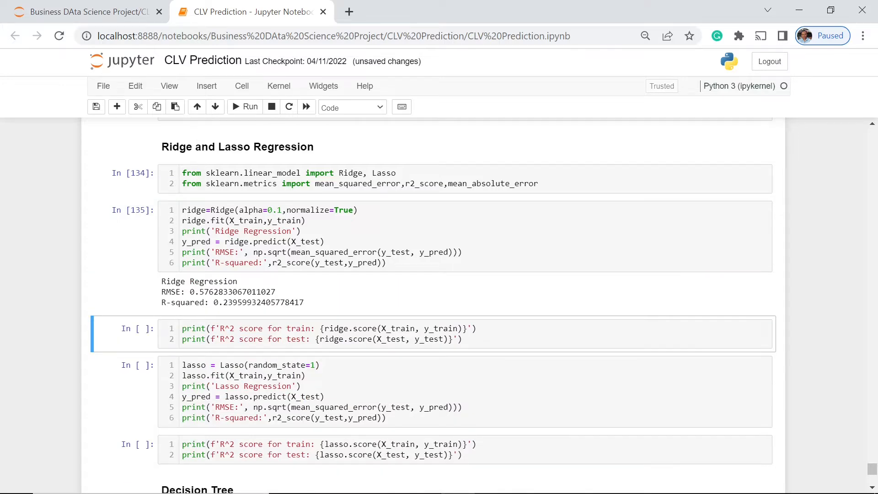
mouse_move(293, 294)
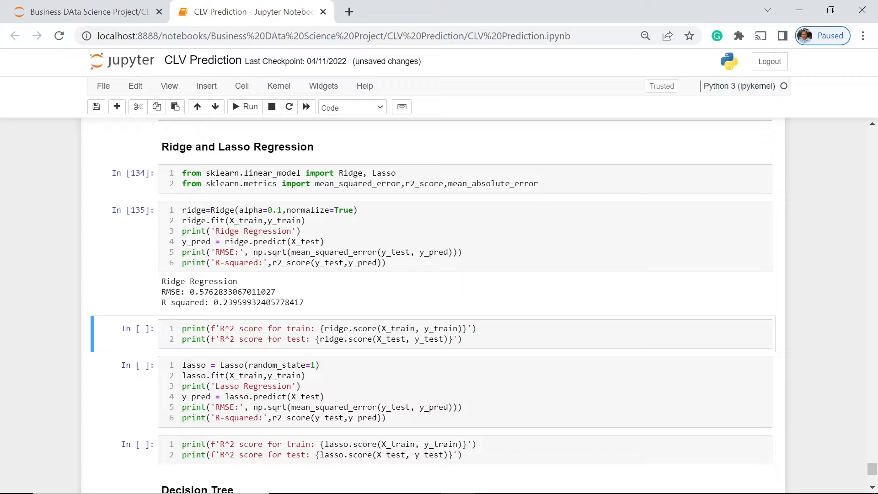
mouse_move(365, 297)
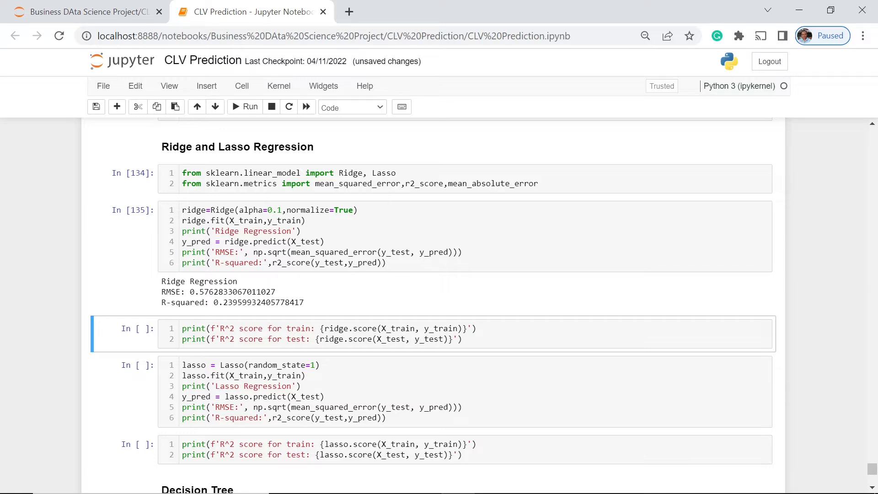
mouse_move(387, 295)
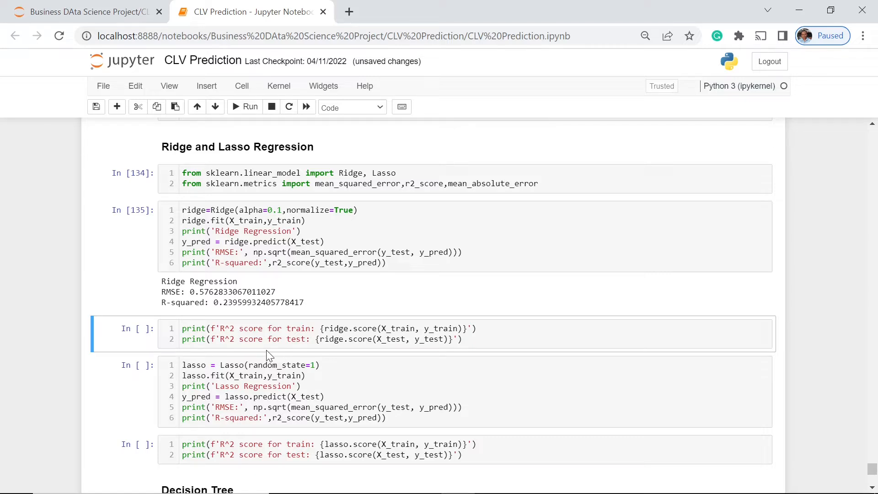
mouse_move(270, 353)
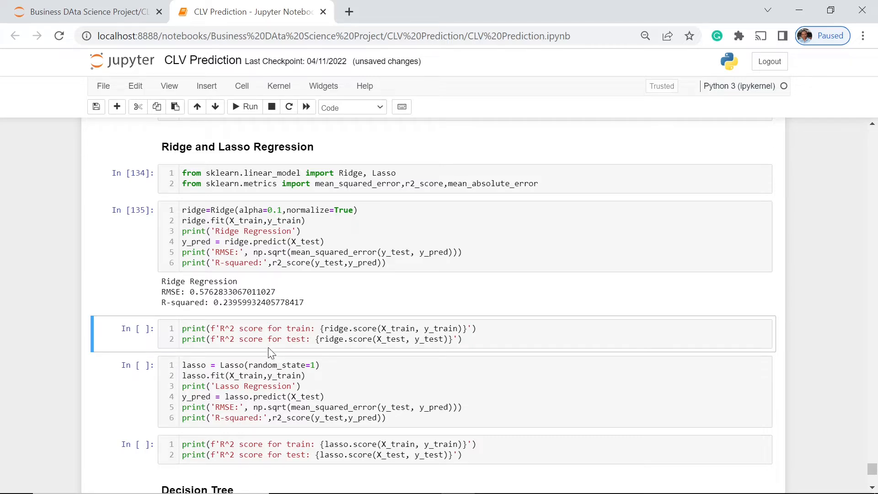
mouse_move(358, 305)
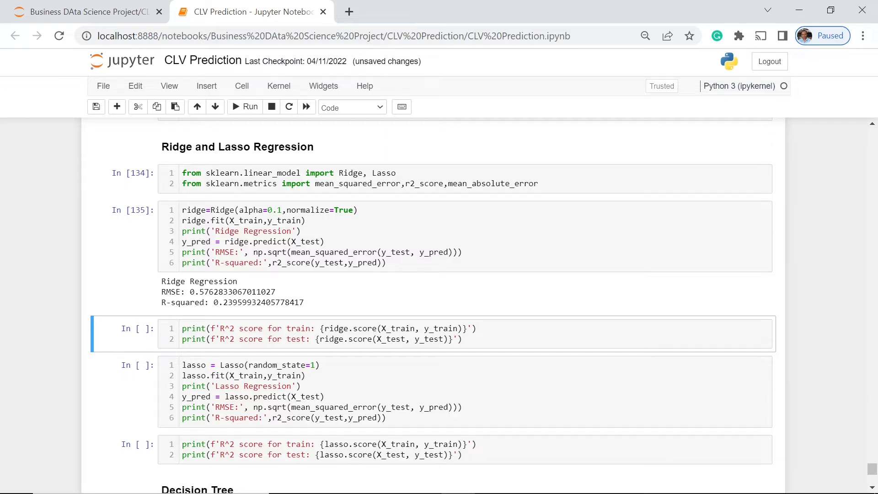
click(245, 107)
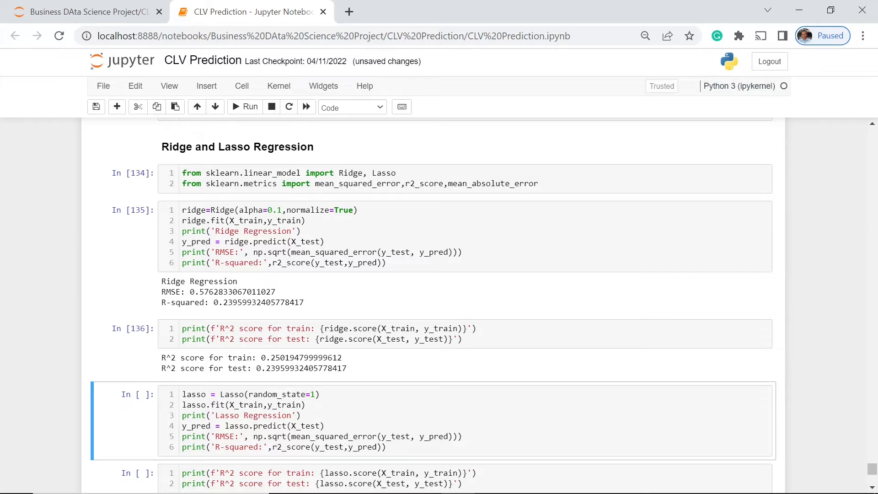
mouse_move(382, 372)
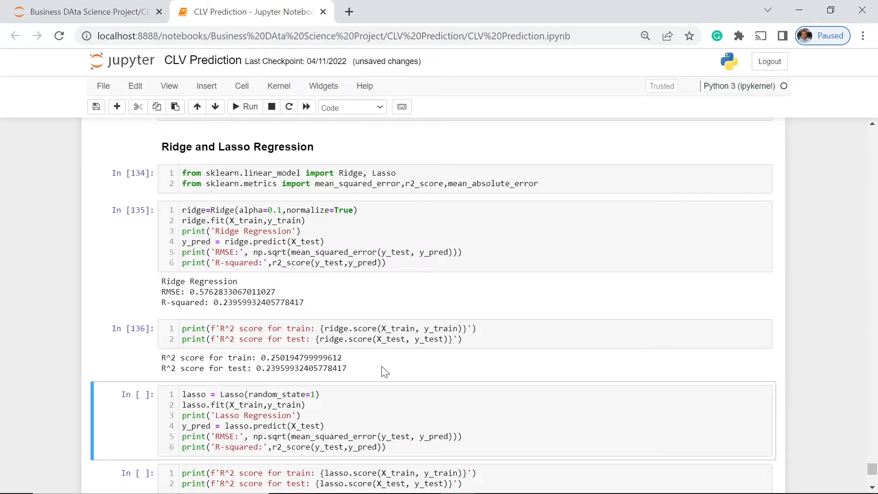
mouse_move(389, 375)
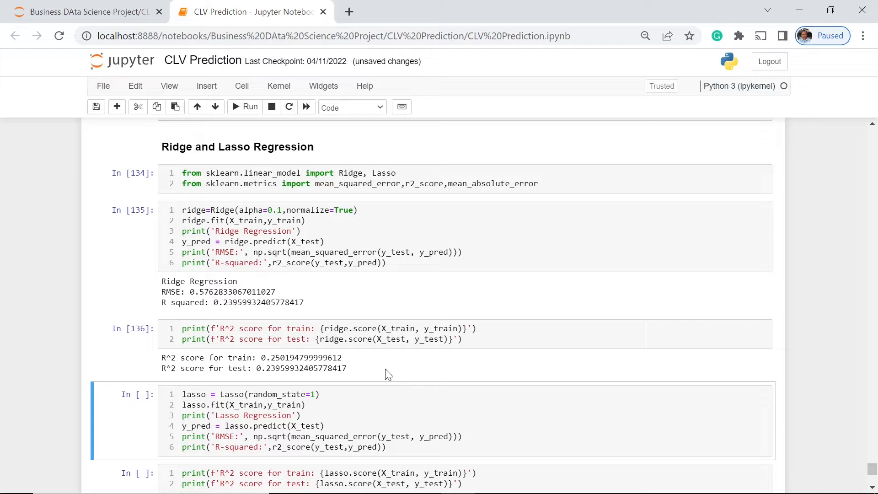
Fit the Lasso model, getting RMSE 0.5935 and R-squared 0.1934.
scroll(down, 3)
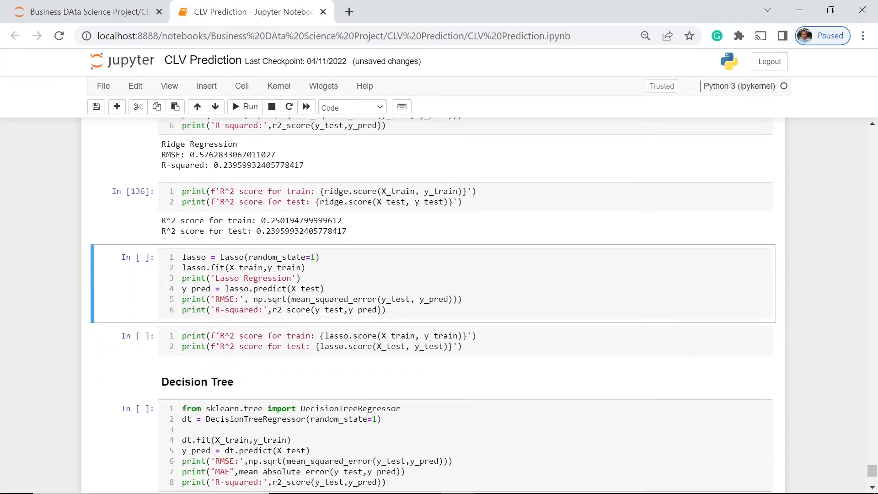
click(392, 310)
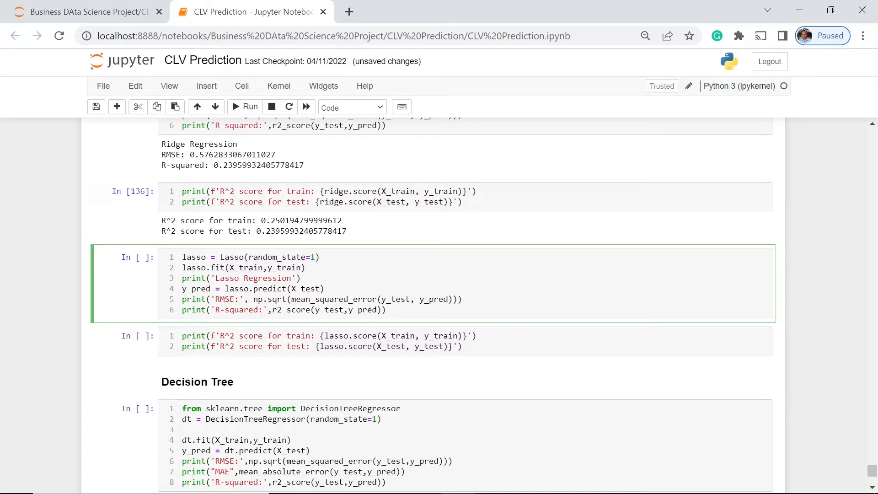
click(249, 107)
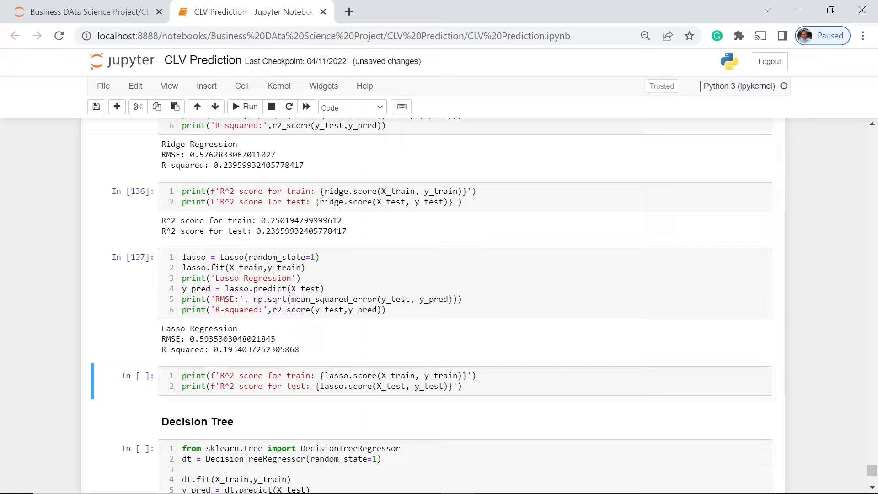
mouse_move(227, 362)
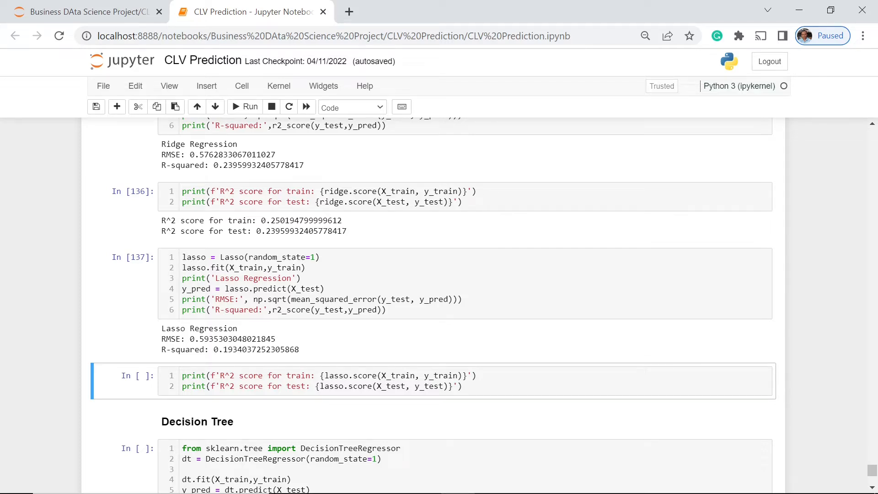
mouse_move(439, 366)
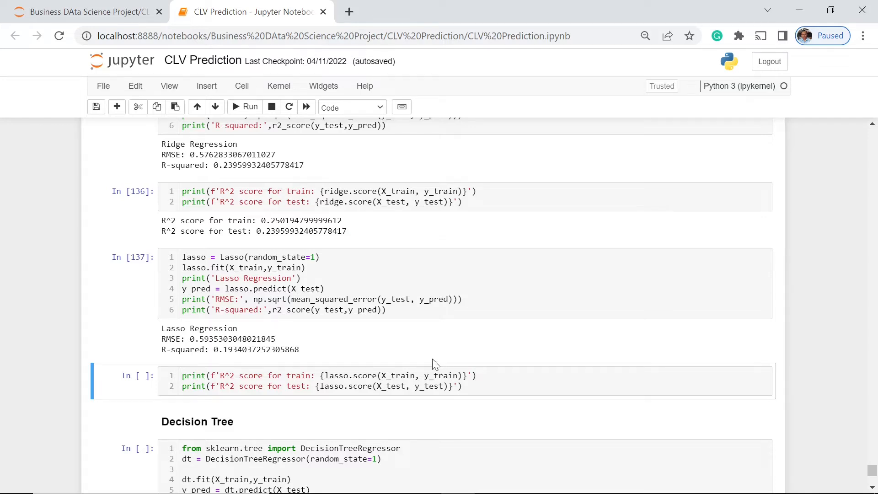
mouse_move(468, 405)
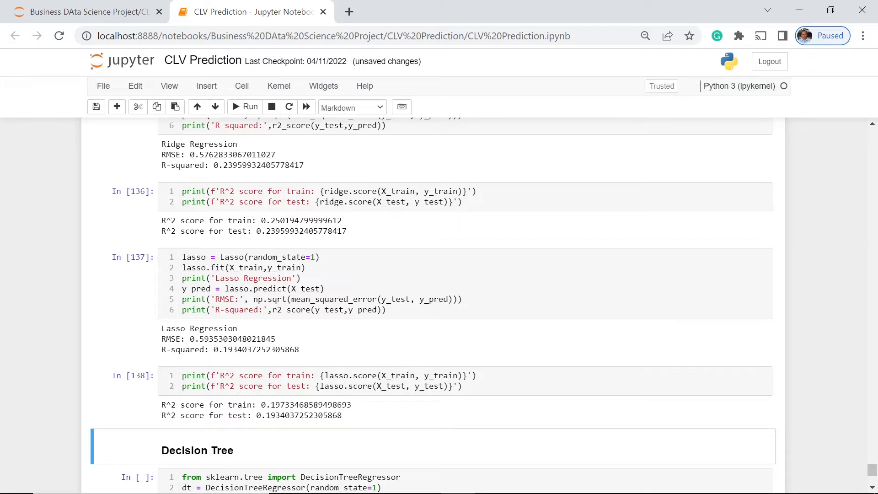
mouse_move(420, 410)
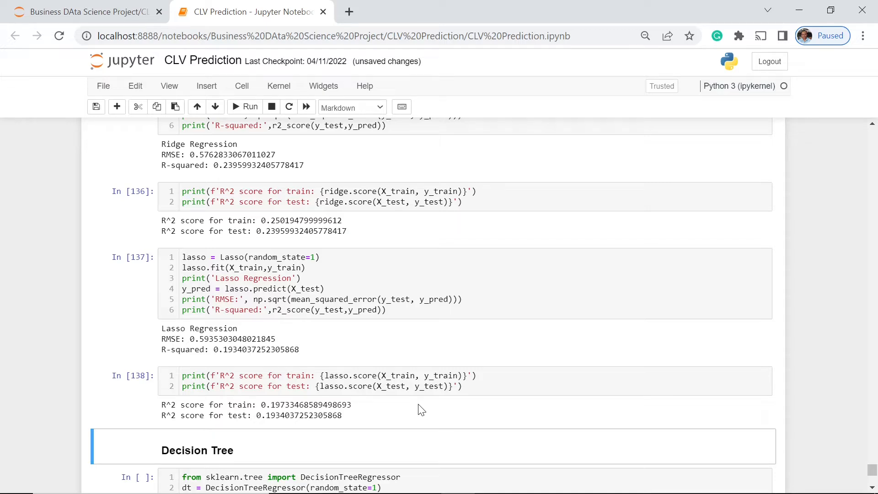
Fit the DecisionTreeRegressor, getting RMSE 0.2753, MAE 0.1114 and R-squared 0.8265.
scroll(down, 3)
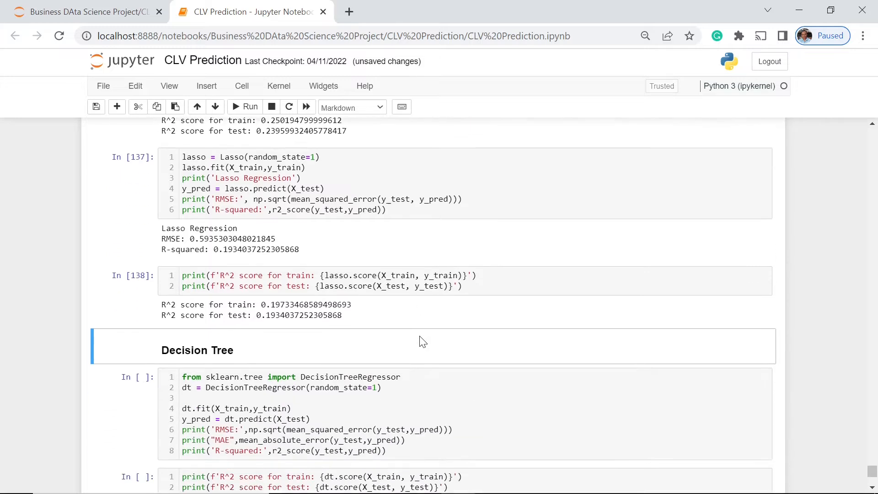
scroll(down, 3)
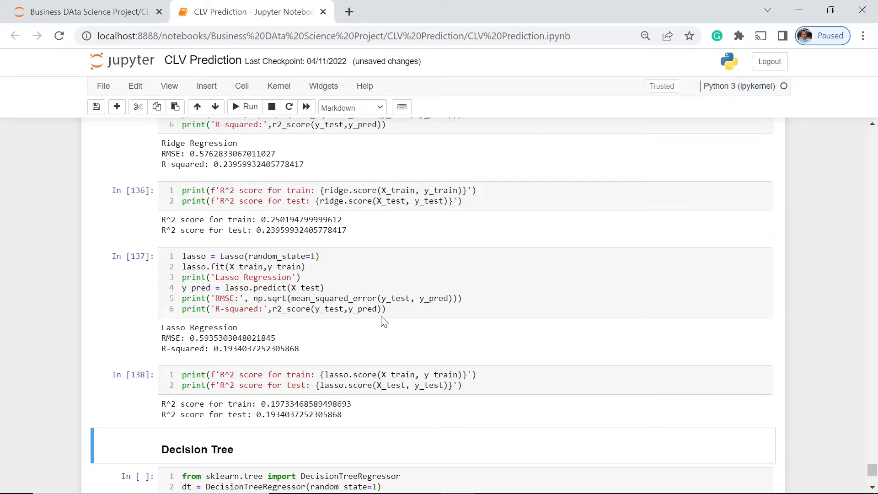
scroll(down, 3)
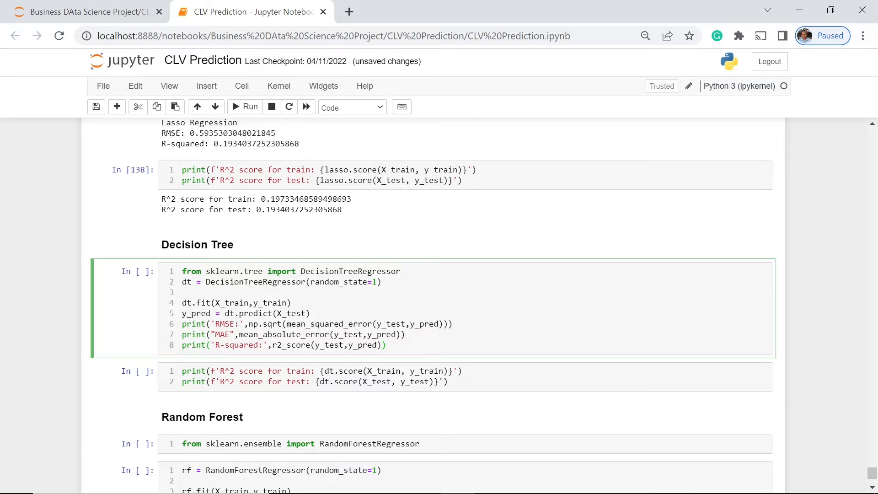
scroll(down, 3)
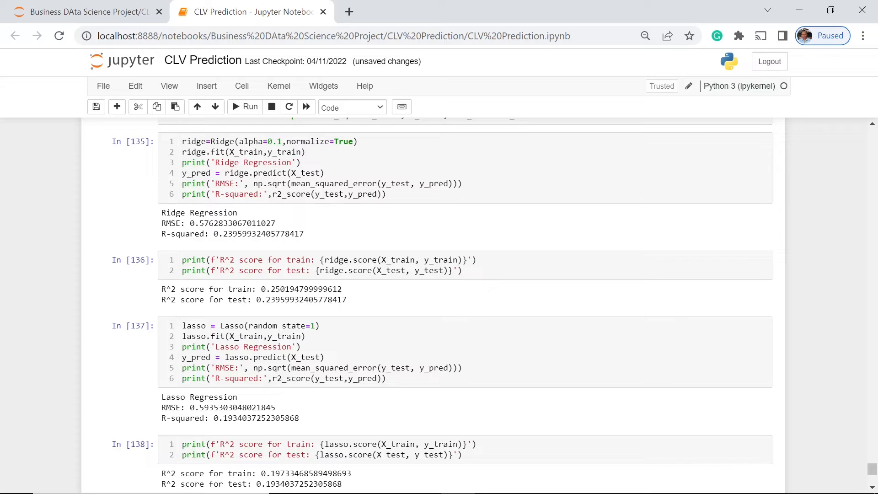
scroll(down, 3)
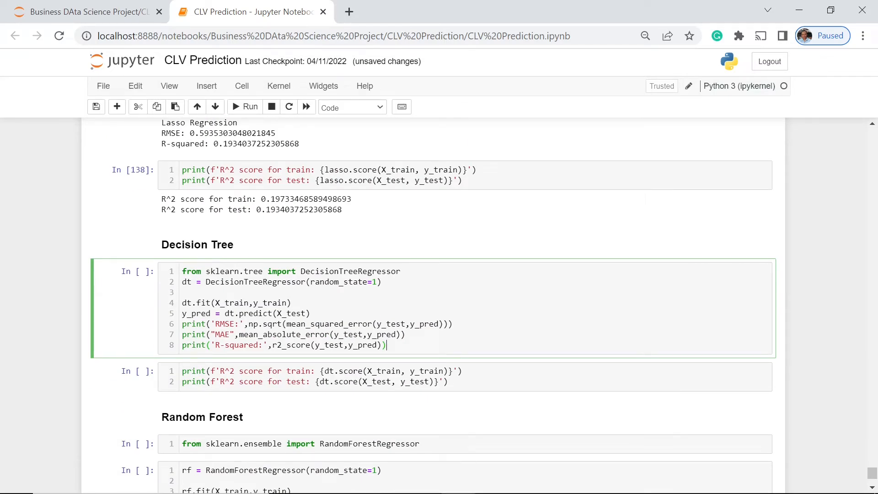
click(245, 106)
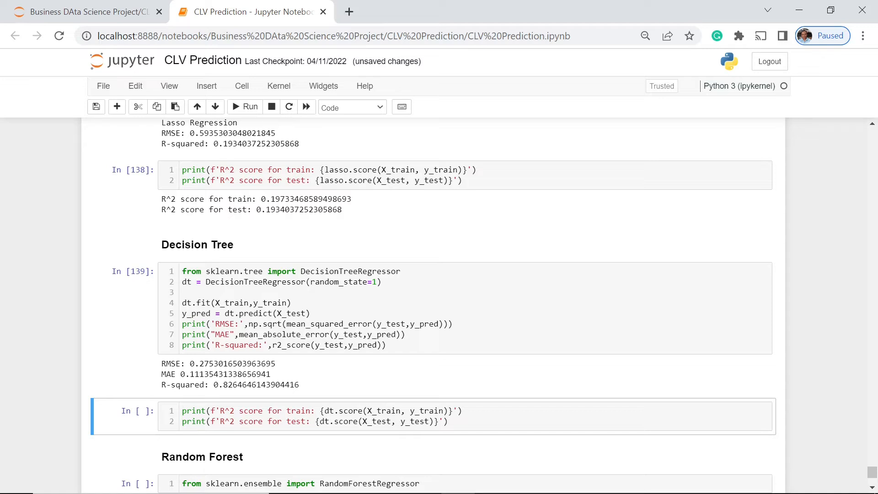
mouse_move(174, 402)
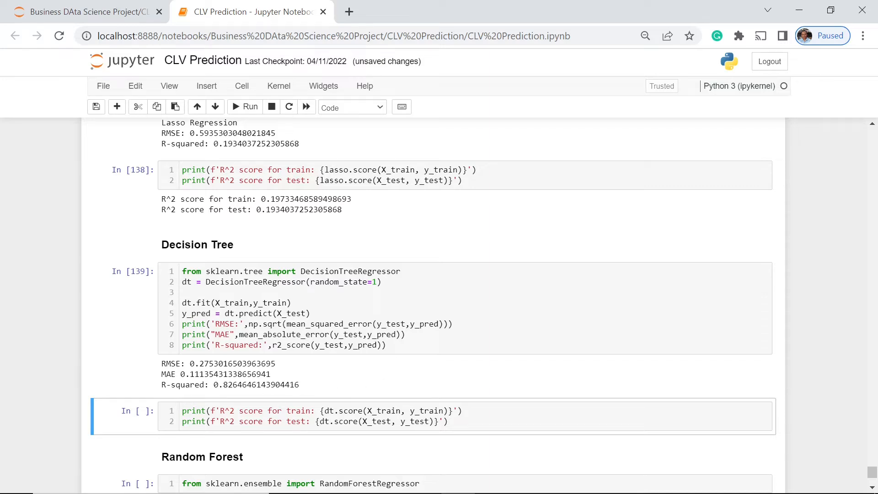
click(95, 107)
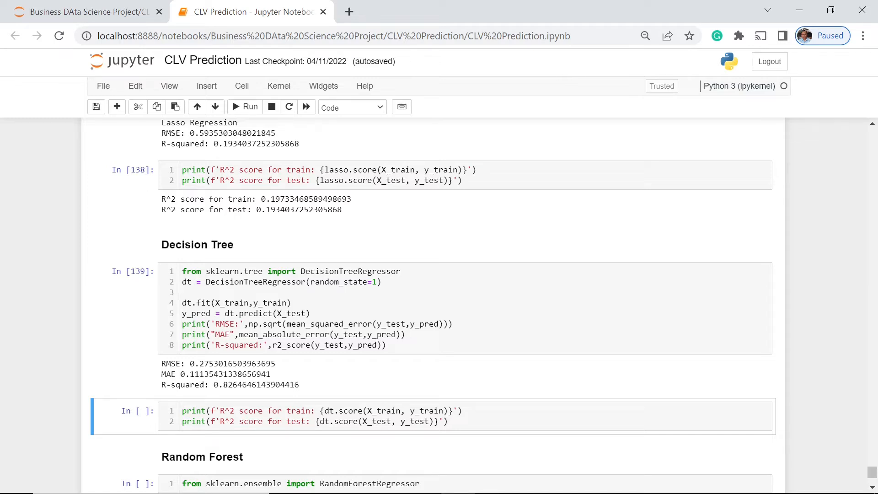
mouse_move(332, 259)
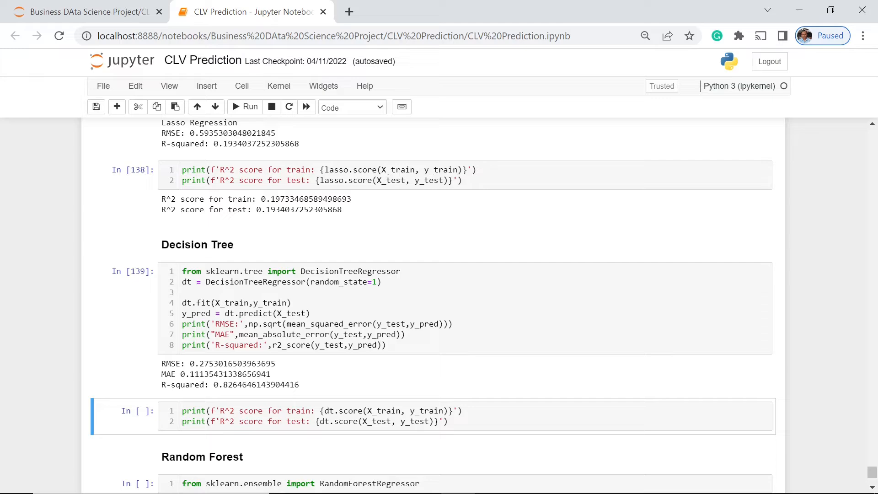
scroll(up, 3)
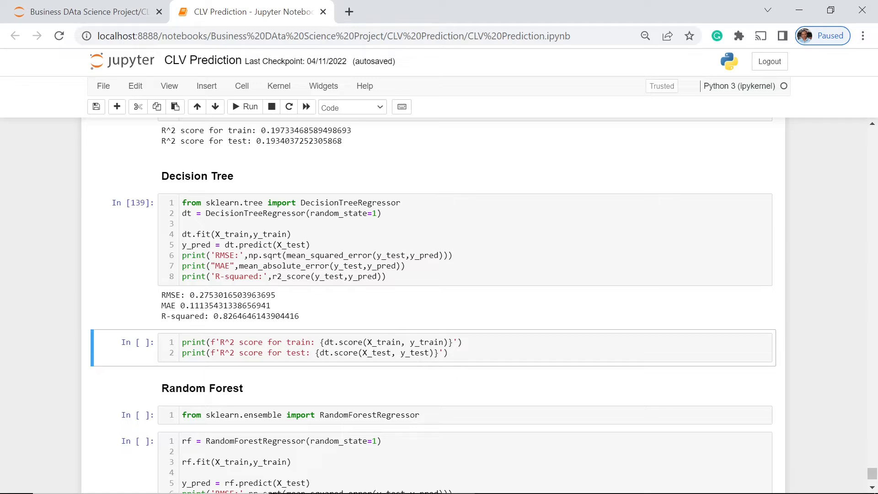
mouse_move(312, 330)
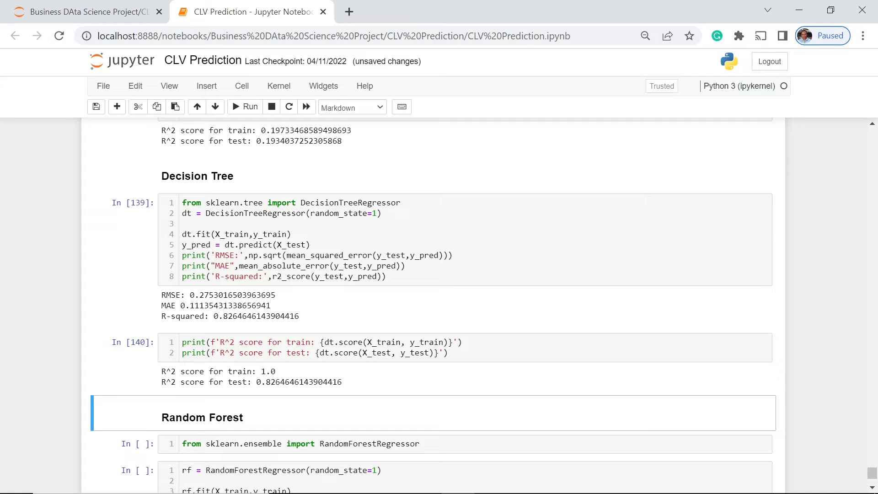
mouse_move(286, 377)
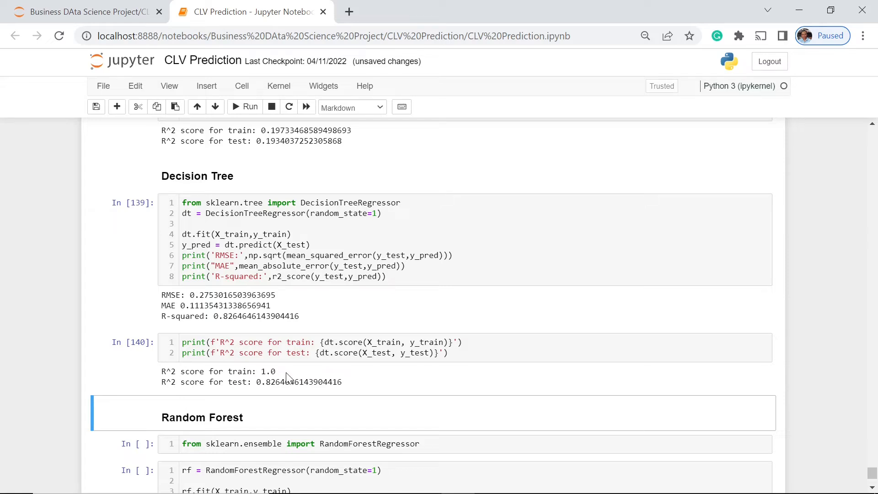
mouse_move(186, 396)
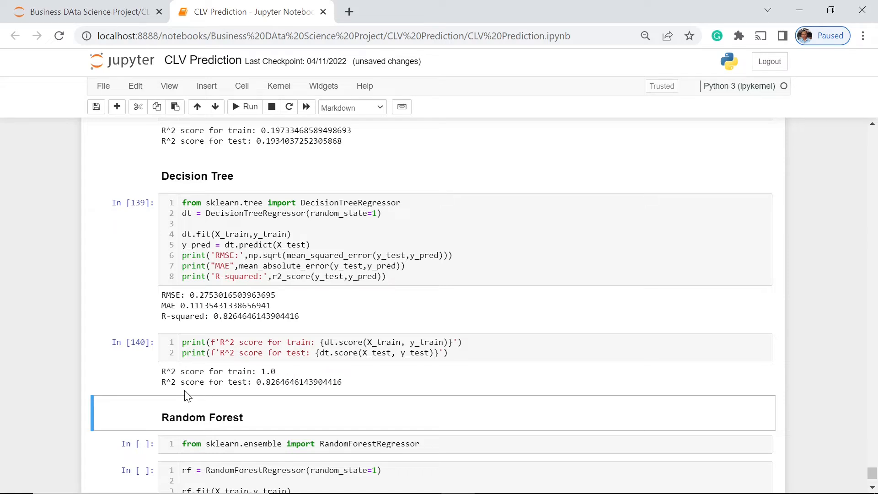
mouse_move(270, 397)
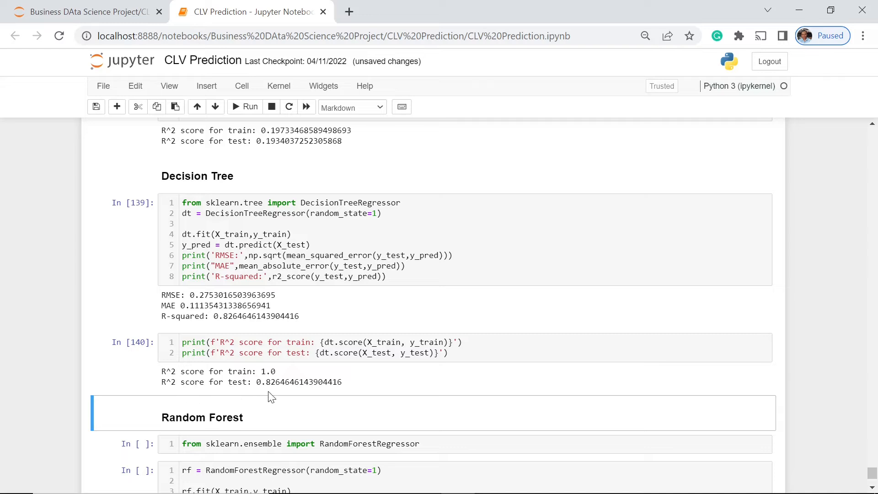
mouse_move(415, 397)
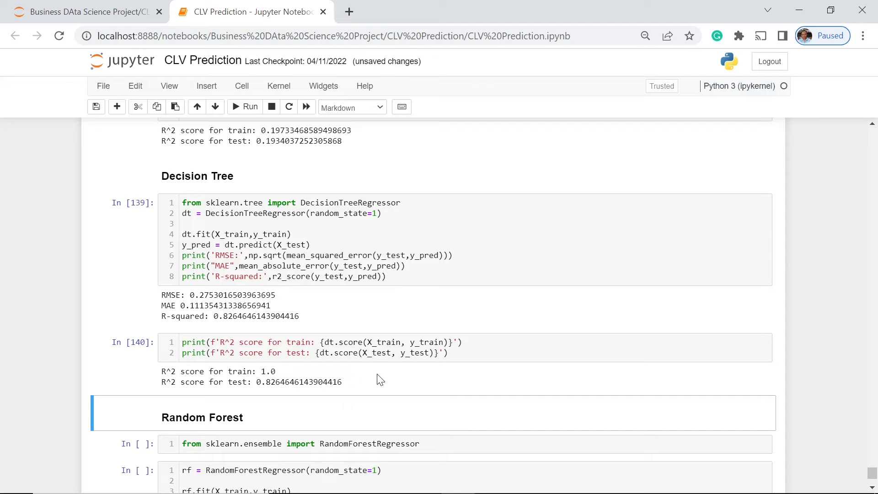
mouse_move(278, 396)
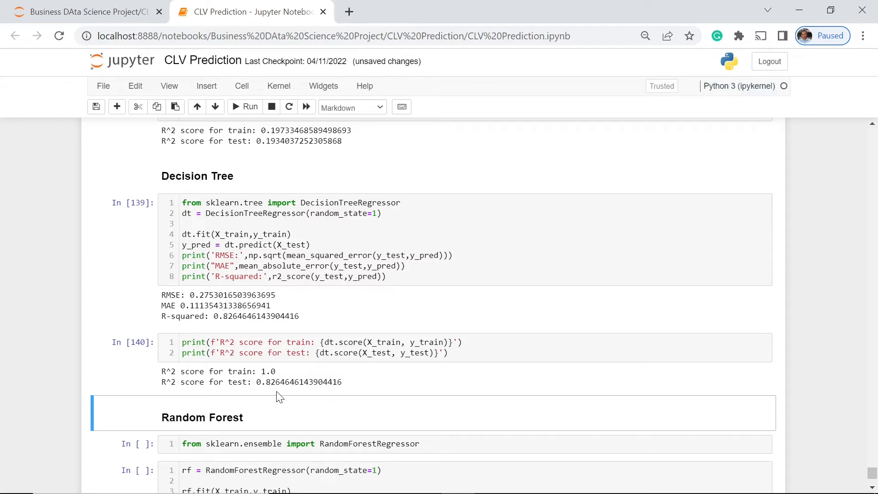
Run the random forest cells to print train R² 0.9870 and test R² 0.9126.
scroll(down, 3)
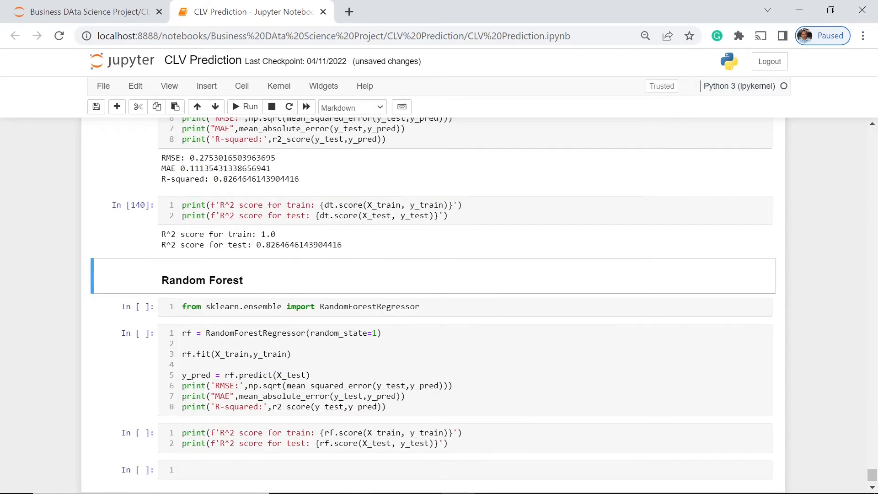
scroll(down, 3)
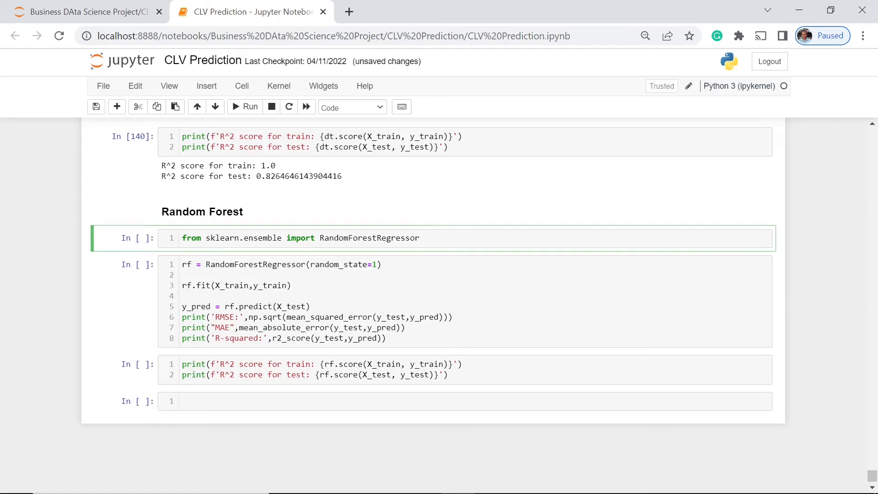
click(419, 238)
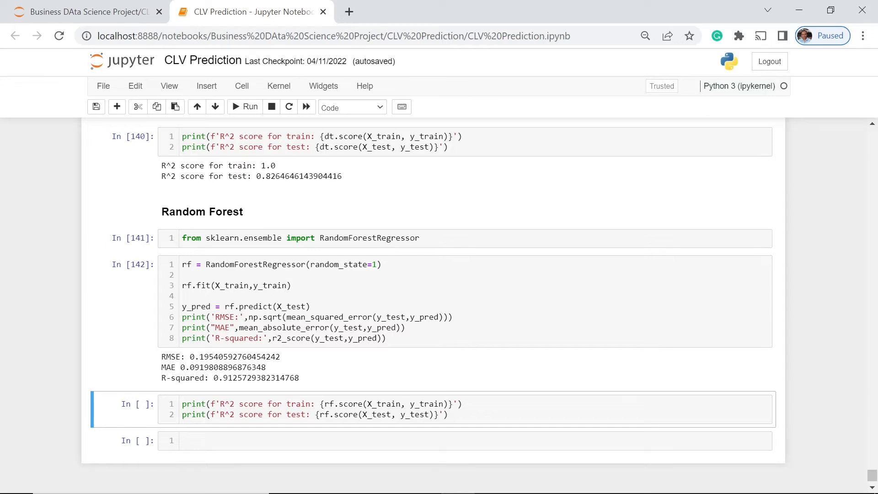
scroll(down, 3)
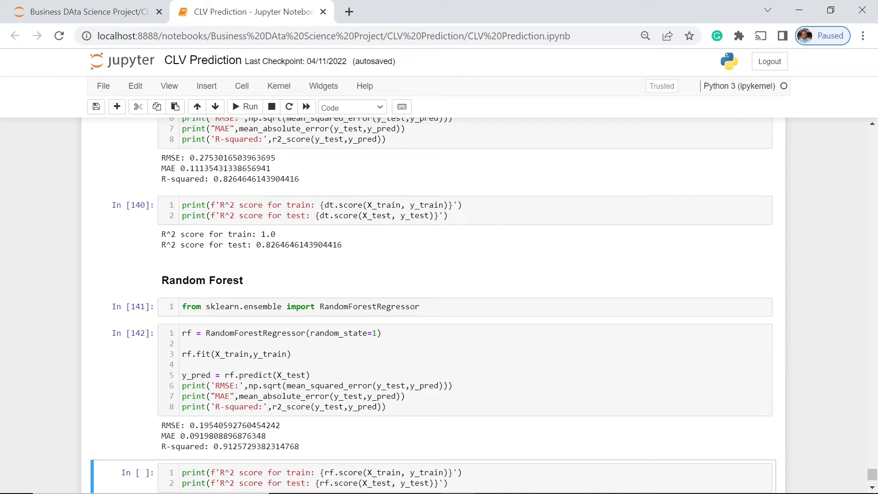
mouse_move(161, 450)
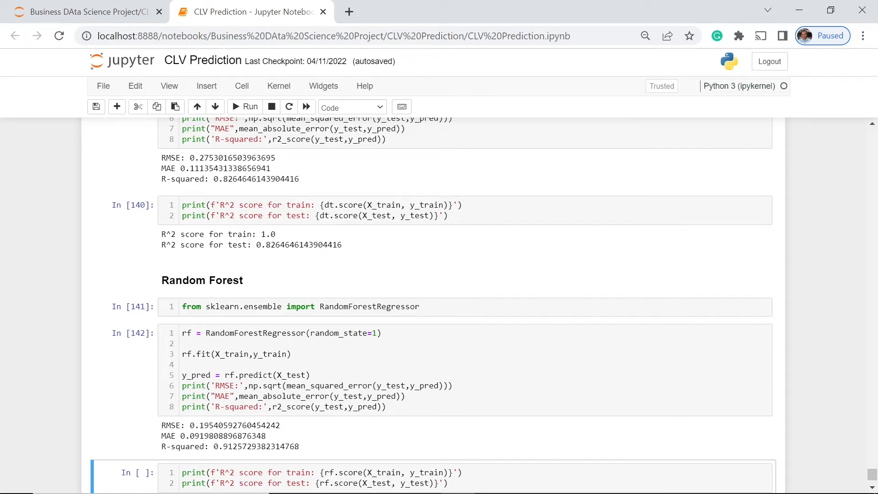
mouse_move(240, 459)
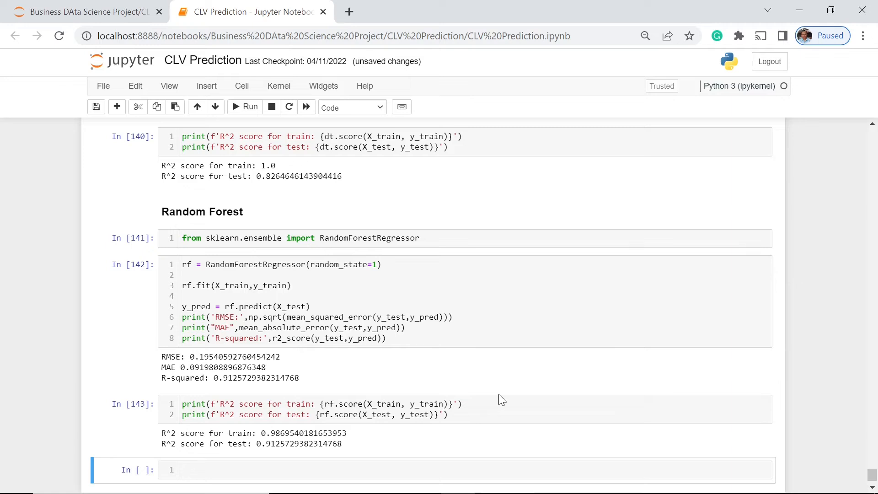
Refit the random forest with random_state 2, giving test R² 0.9119 and train R² 0.9872.
scroll(down, 3)
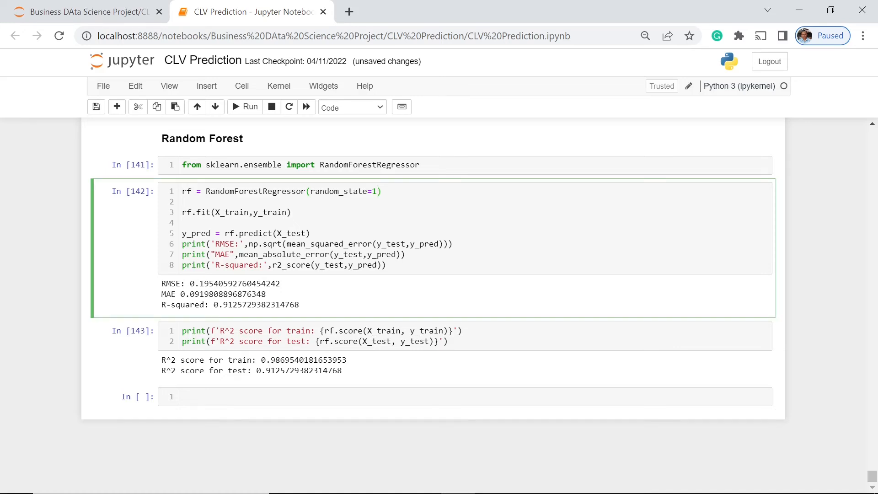
text(2)
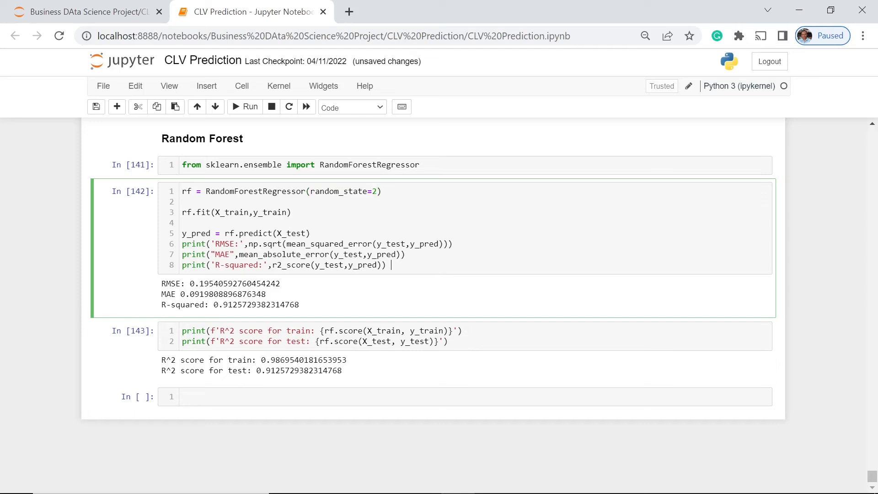
click(245, 107)
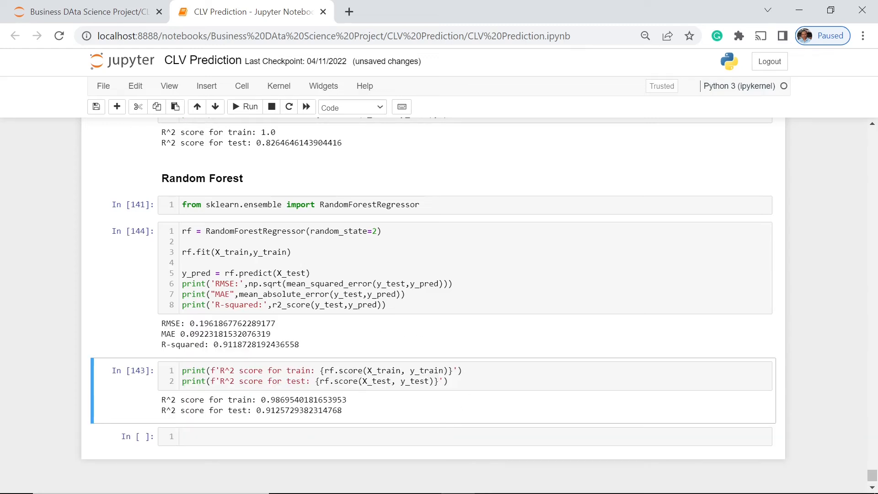
click(244, 107)
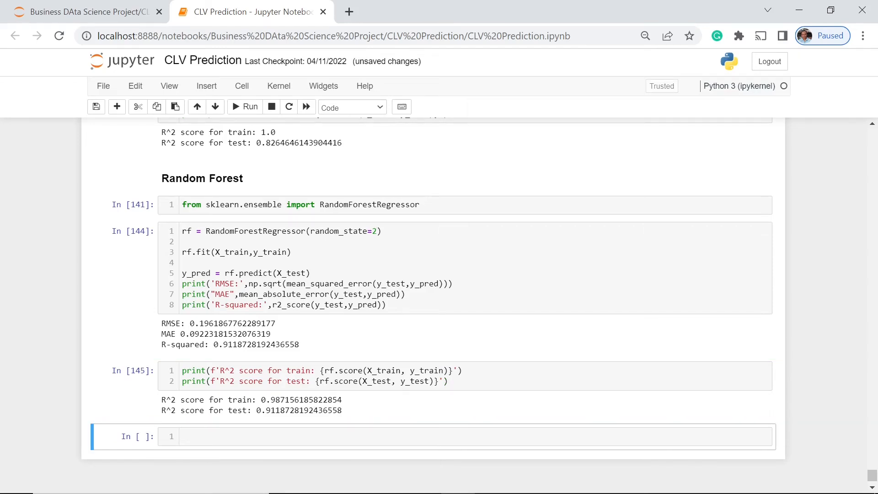
mouse_move(575, 319)
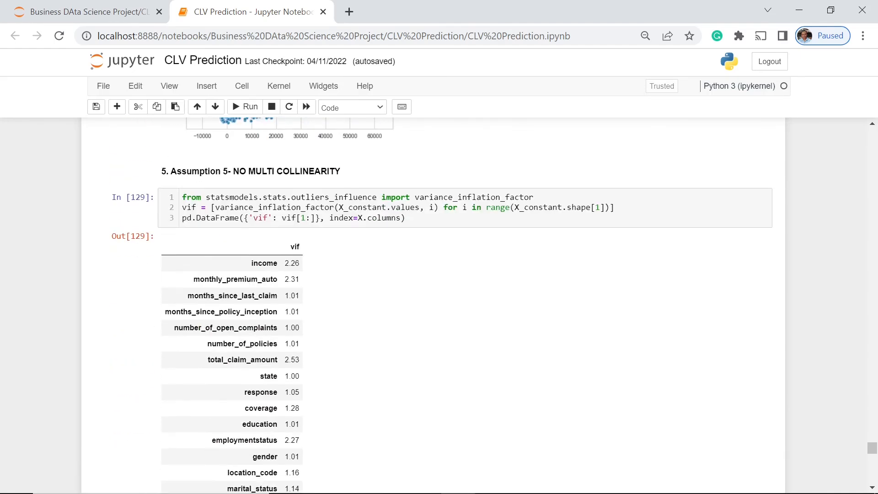
Add 'income' to the df_final.drop list in the train/test split cell.
scroll(down, 3)
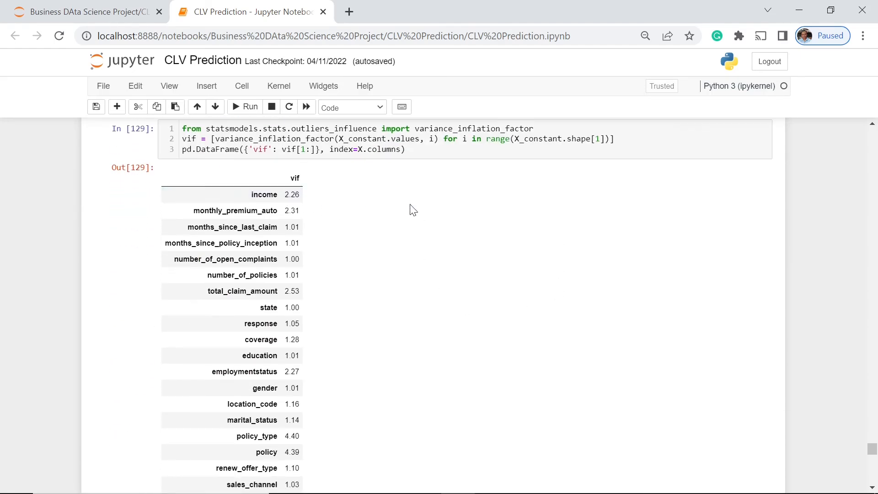
scroll(down, 3)
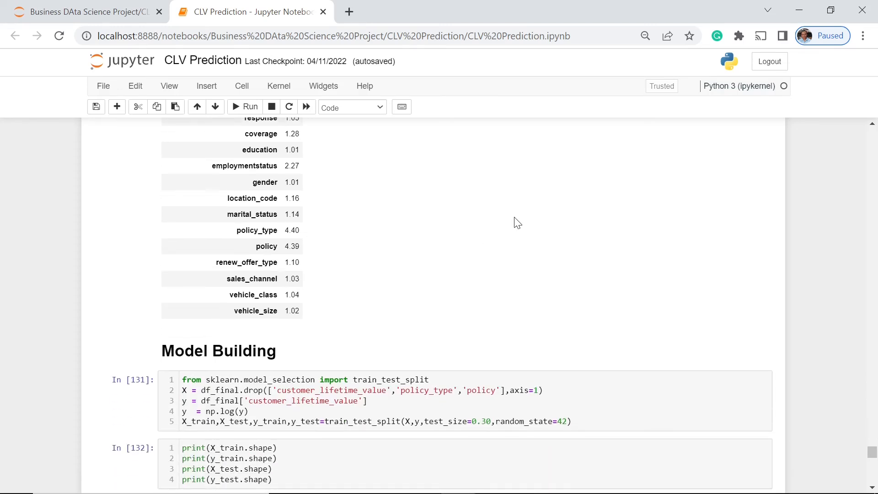
click(392, 400)
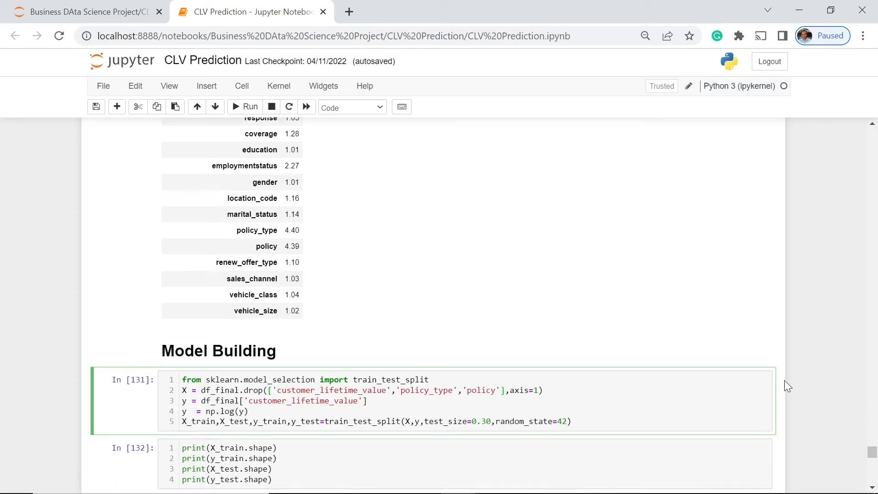
text(,'in')
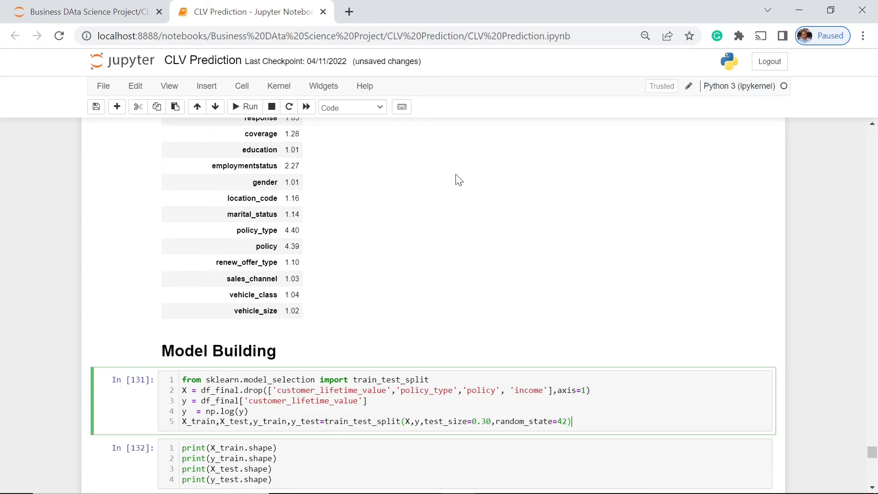
mouse_move(665, 252)
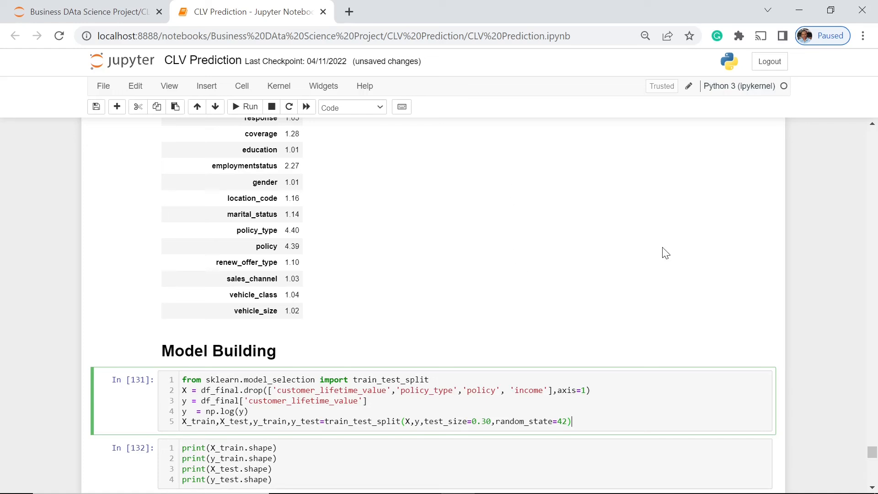
click(278, 86)
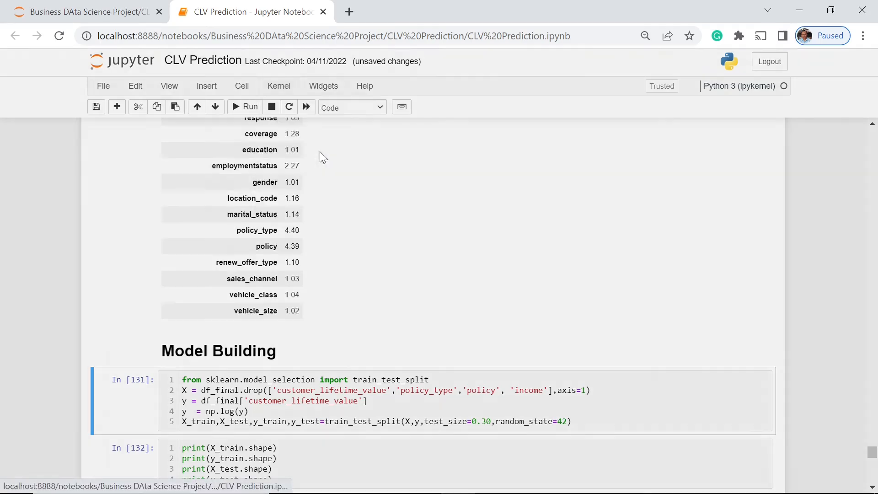
Restart and rerun the whole notebook without income, giving random forest test R² 0.9125.
click(305, 107)
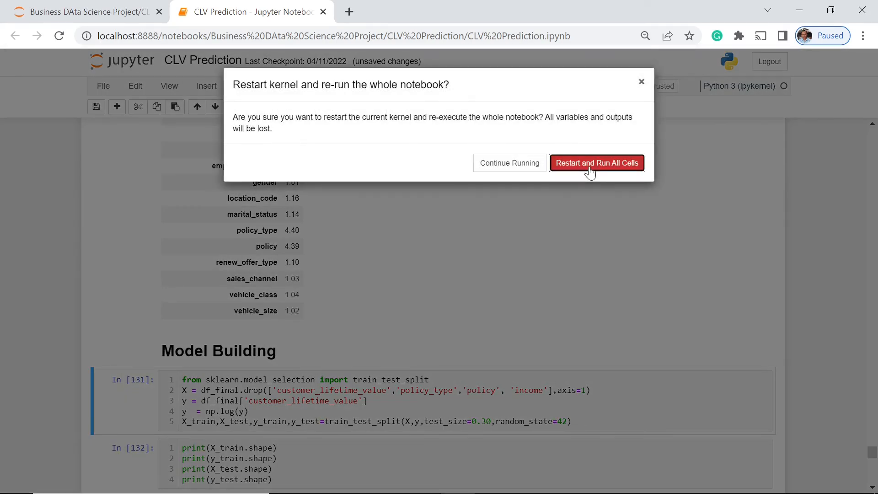
click(596, 163)
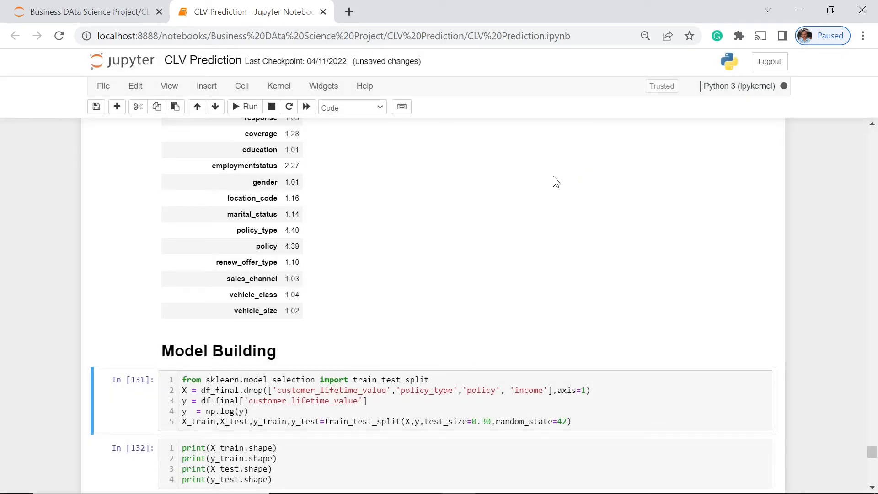
scroll(down, 3)
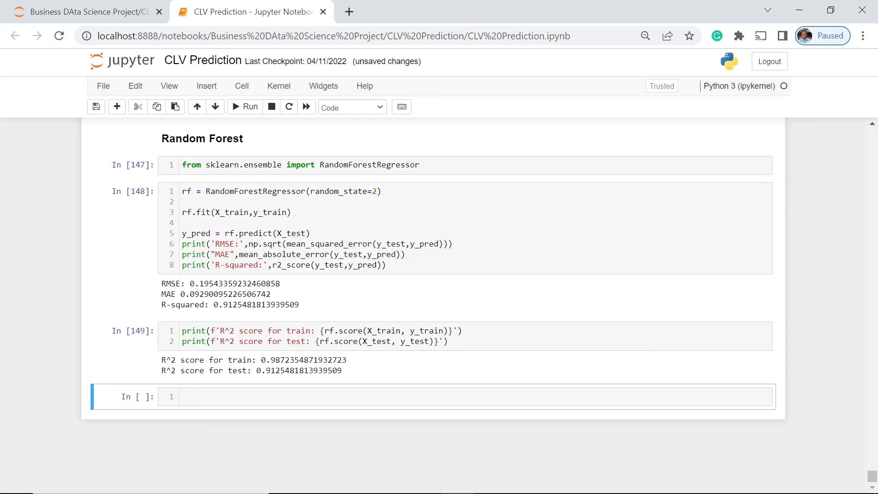
mouse_move(321, 380)
text(1)
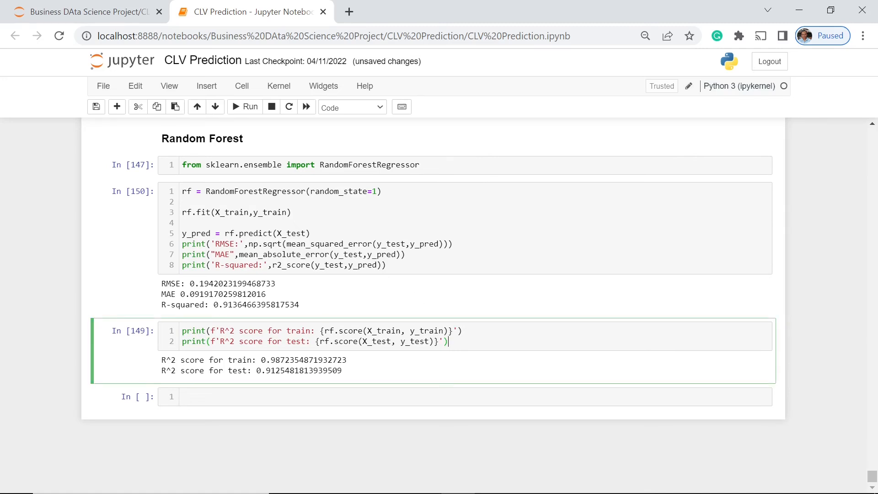
Rescore the random forest with random_state 1: test R² 0.9136, train R² 0.9870.
click(244, 107)
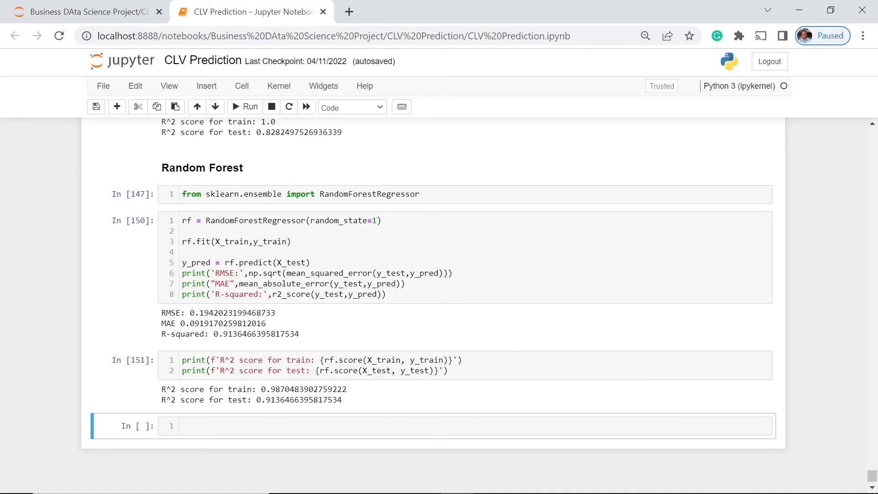
mouse_move(285, 412)
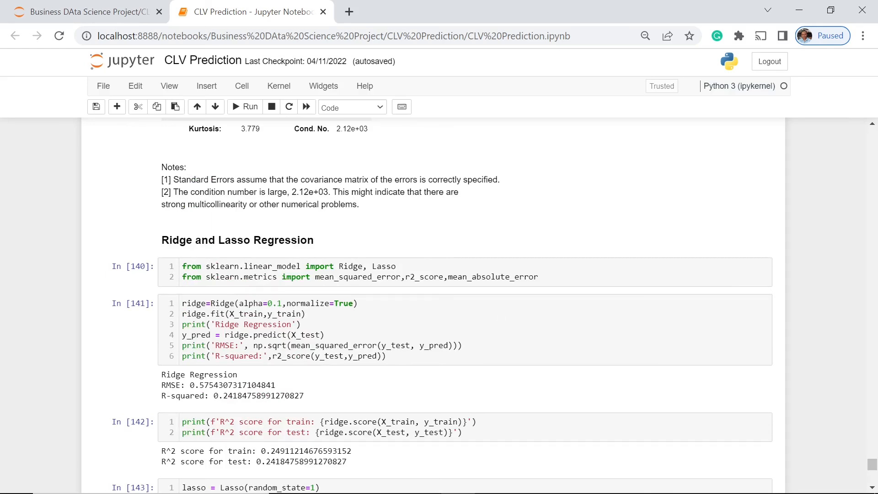
scroll(down, 3)
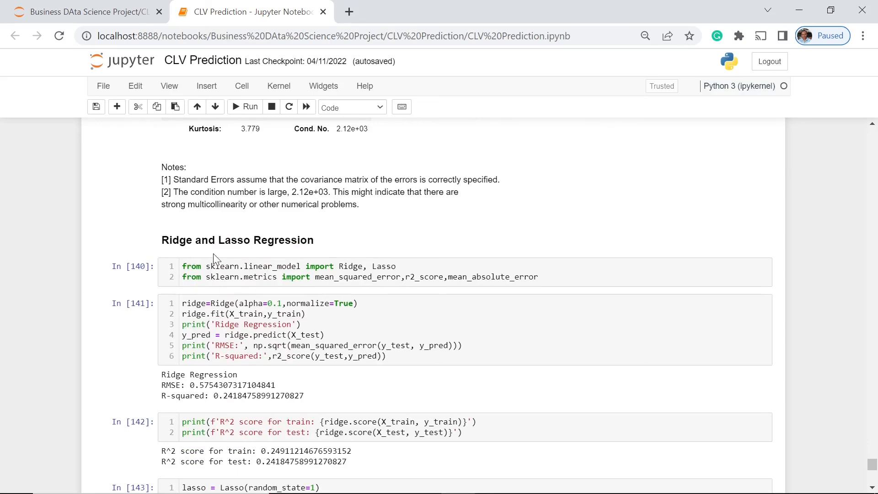
scroll(down, 3)
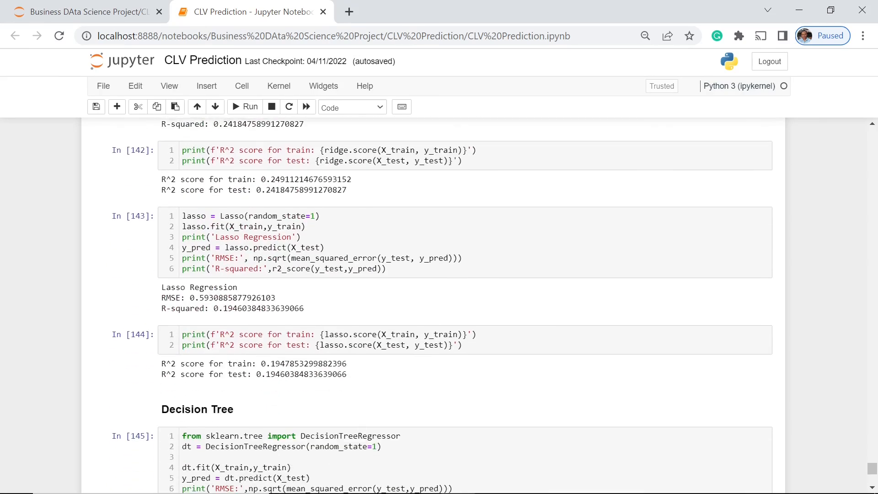
scroll(down, 3)
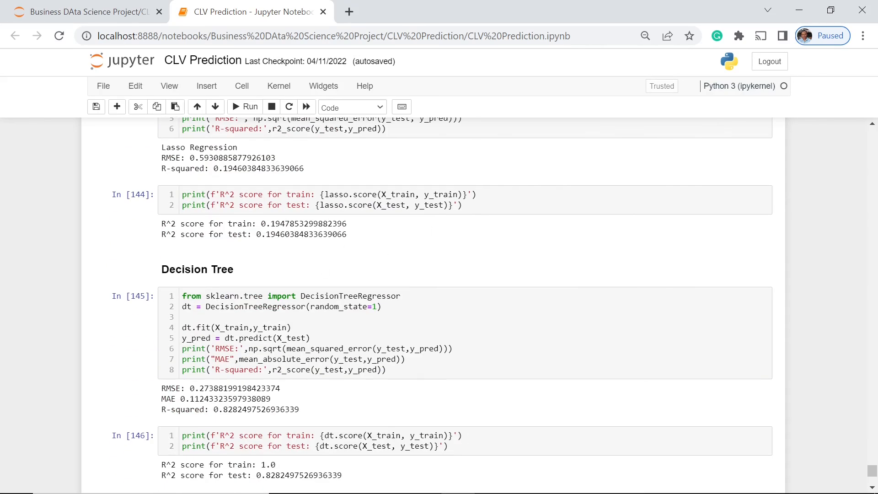
scroll(down, 3)
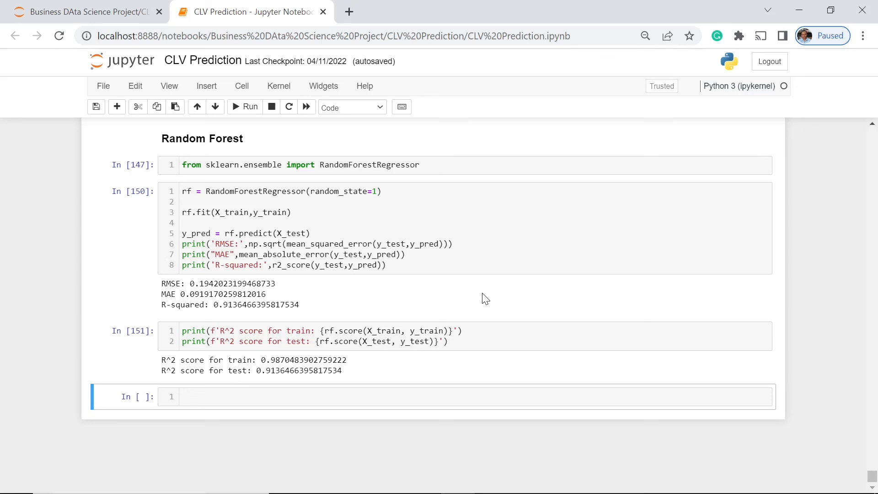
mouse_move(454, 293)
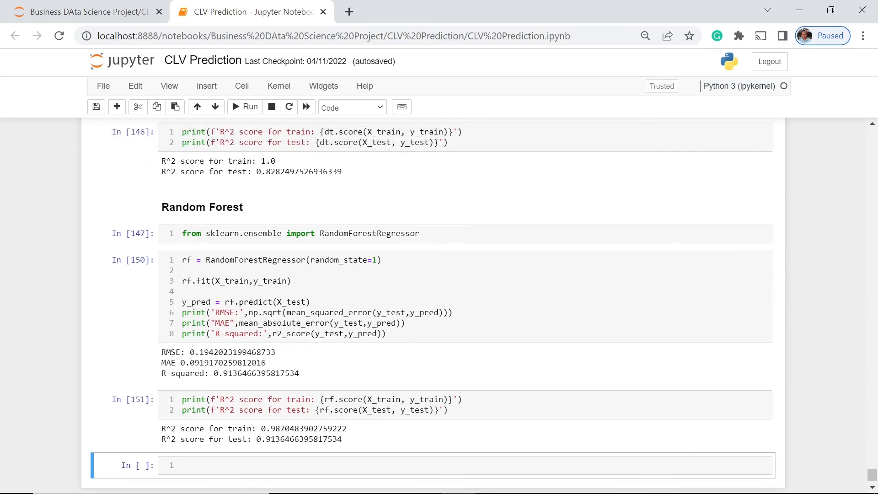
scroll(down, 3)
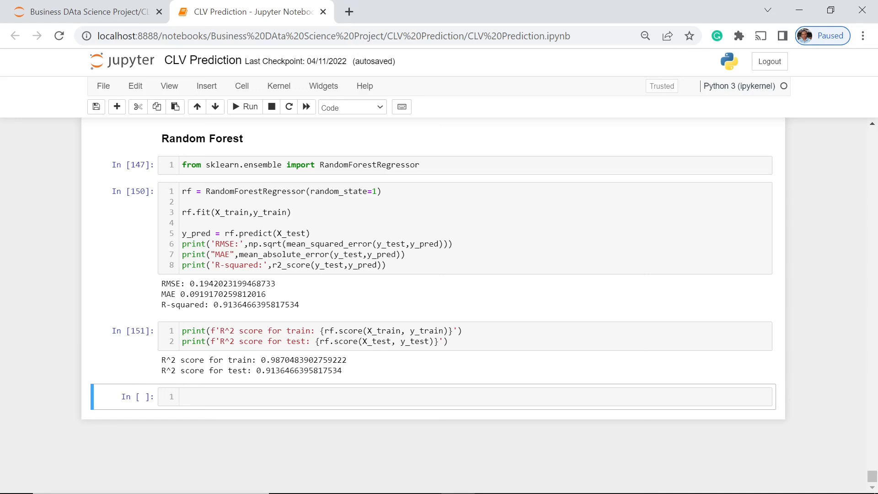
mouse_move(527, 281)
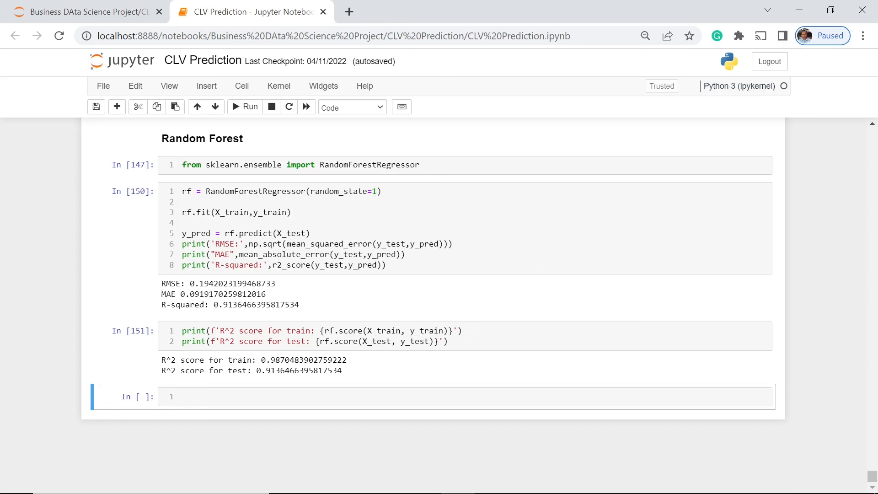
mouse_move(551, 290)
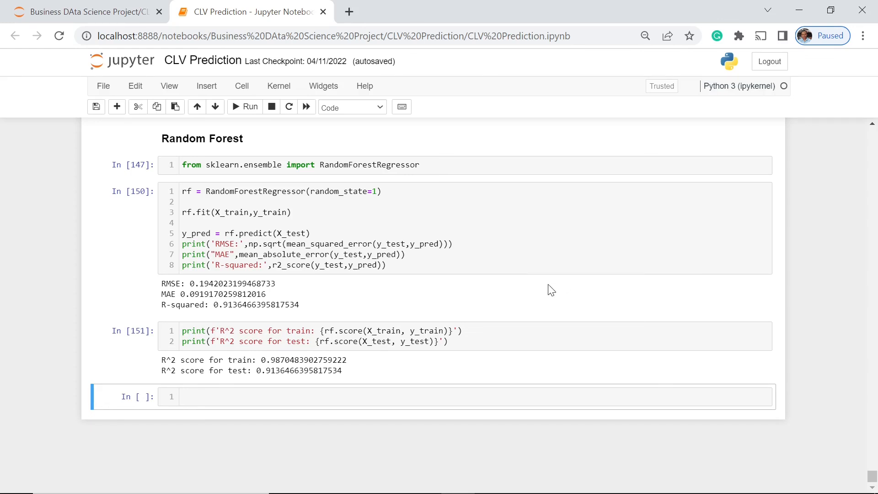